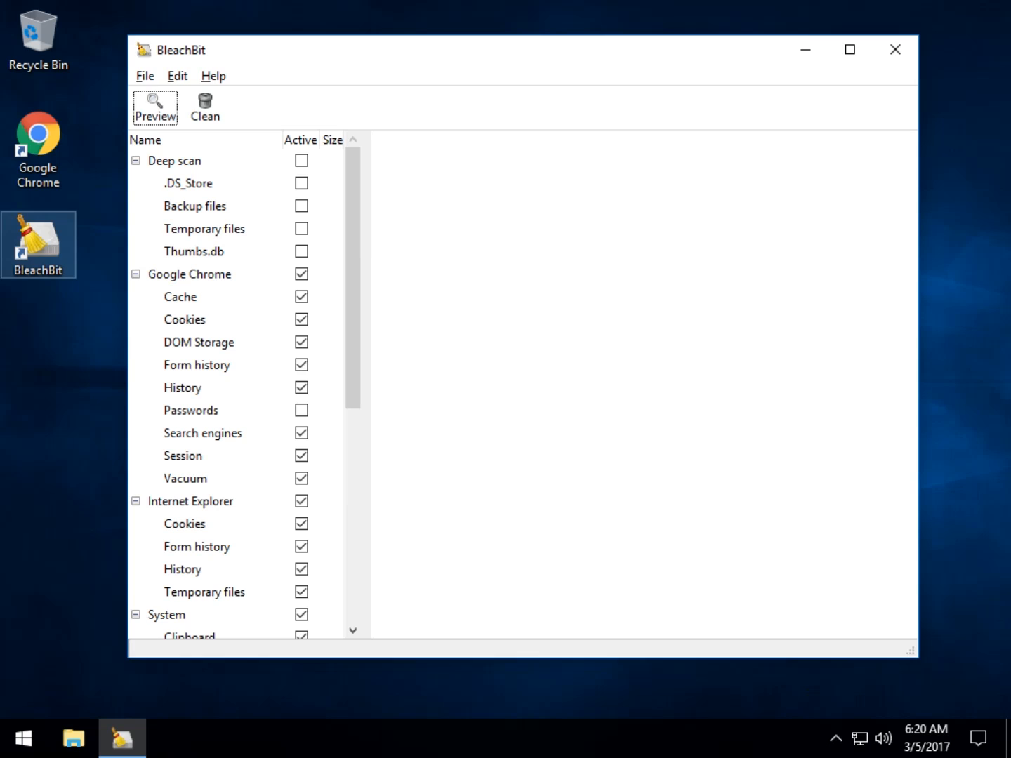
mouse_move(443, 357)
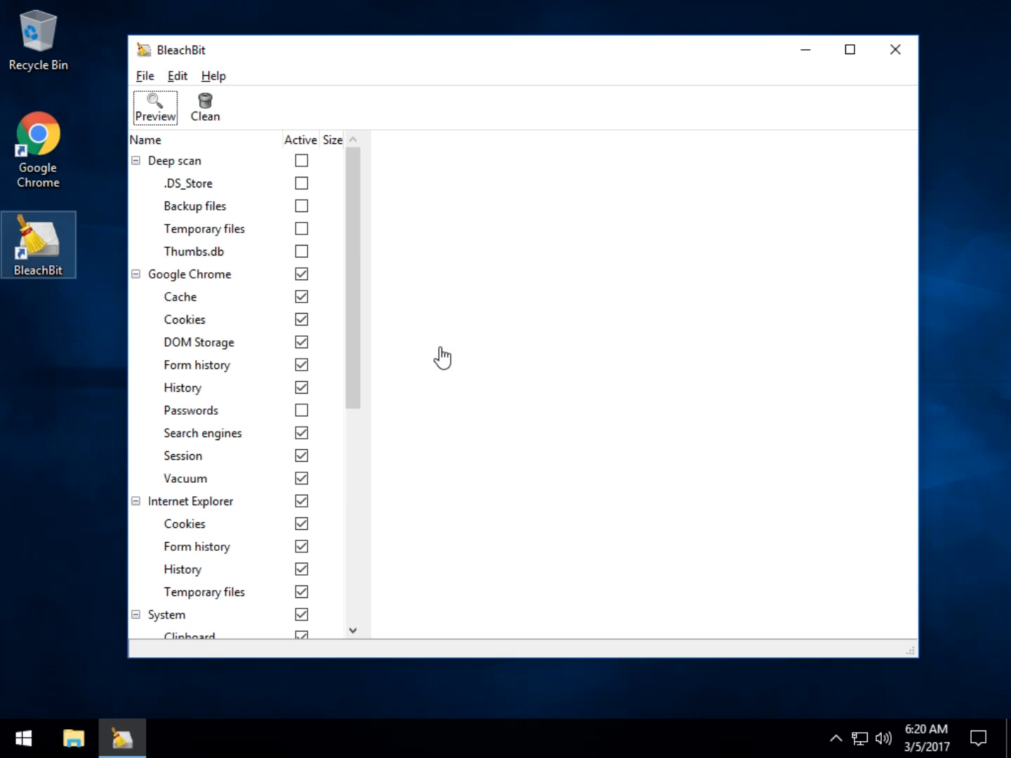
mouse_move(187, 291)
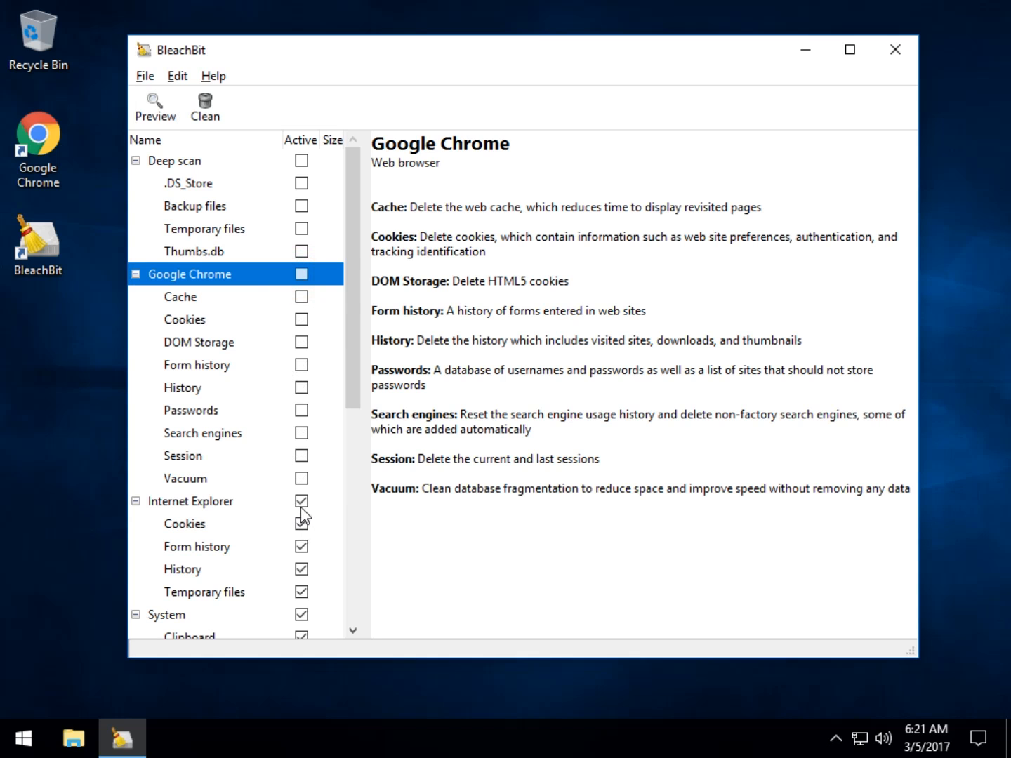
Step: Uncheck all Internet Explorer options, then read descriptions for Chrome Cache, Cookies, Passwords and IE
click(302, 501)
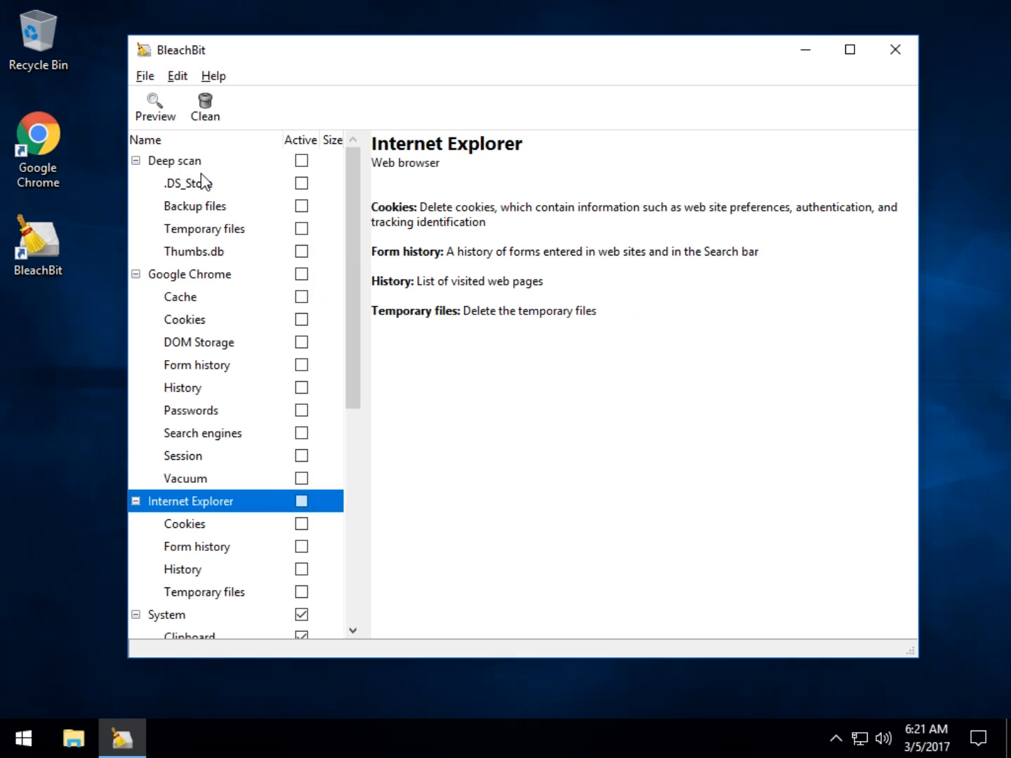
click(180, 296)
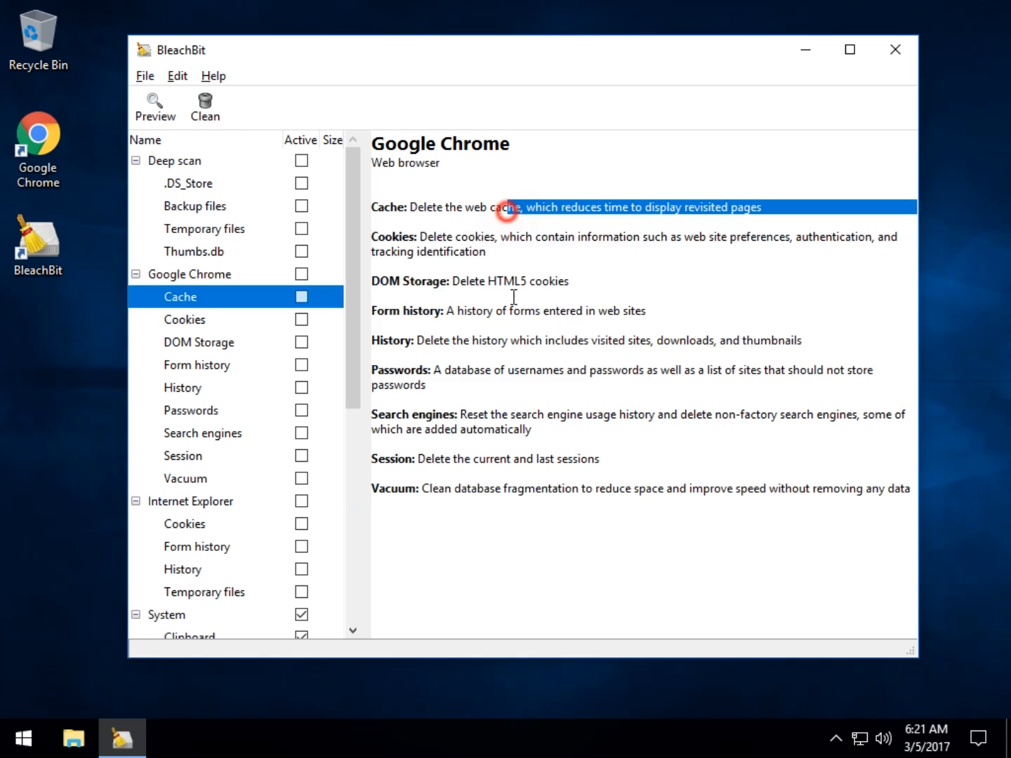
click(184, 319)
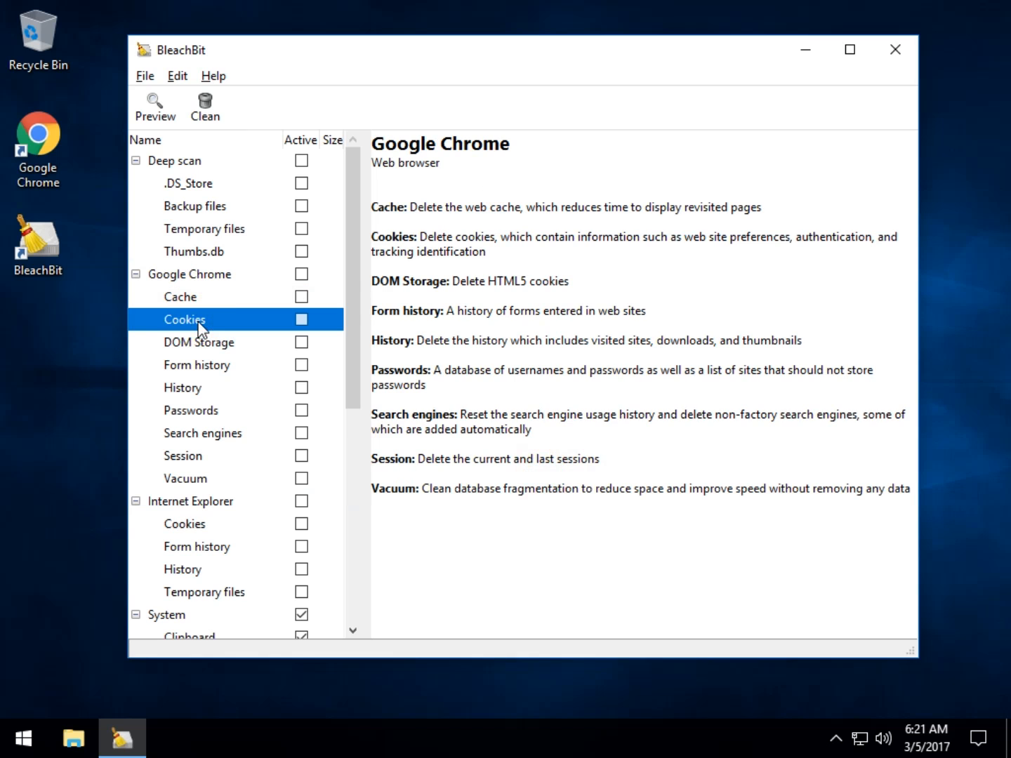
click(191, 410)
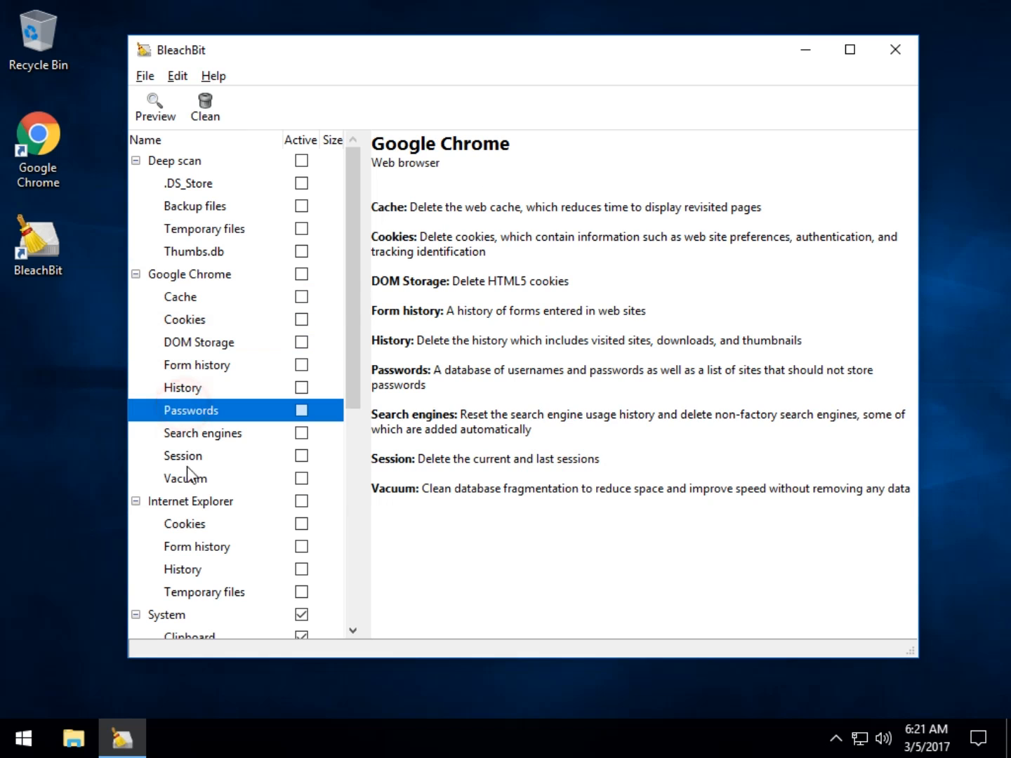
click(184, 524)
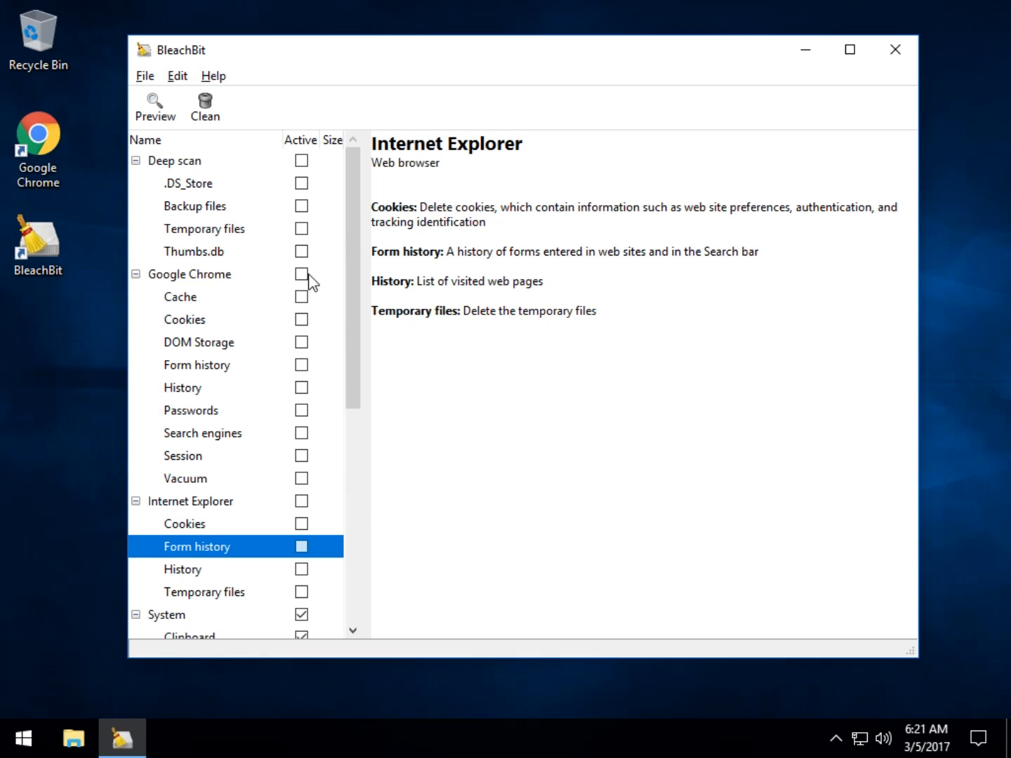
Step: Check all Google Chrome options, accept the passwords warning, and leave Passwords unchecked
click(301, 274)
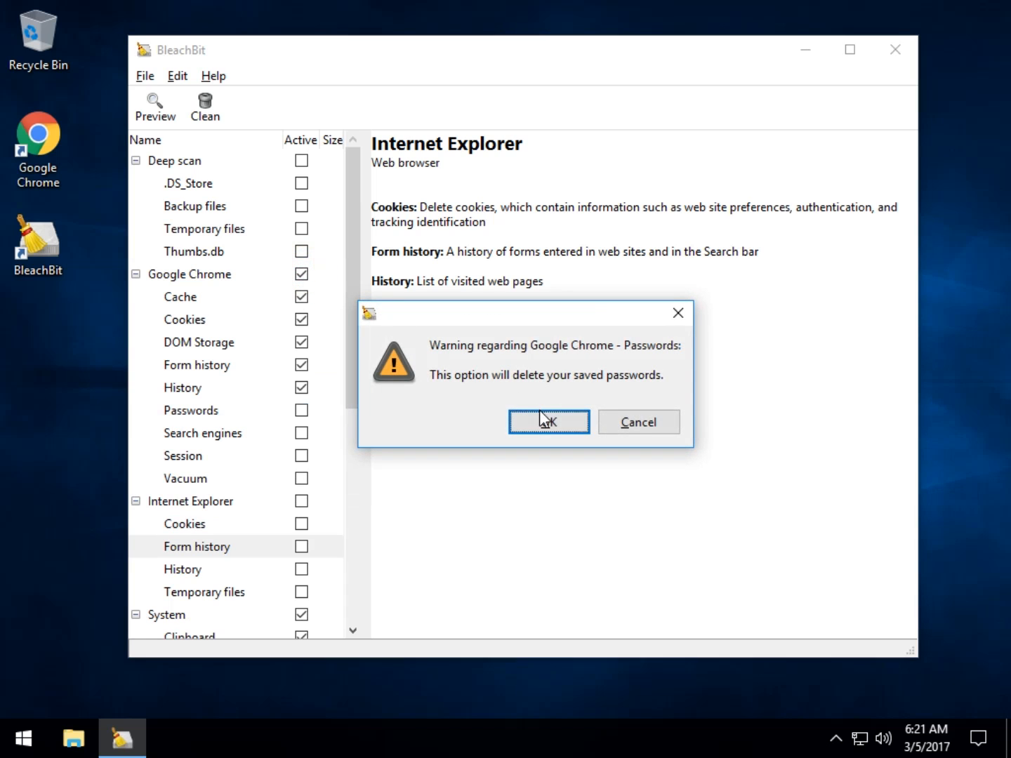
click(550, 422)
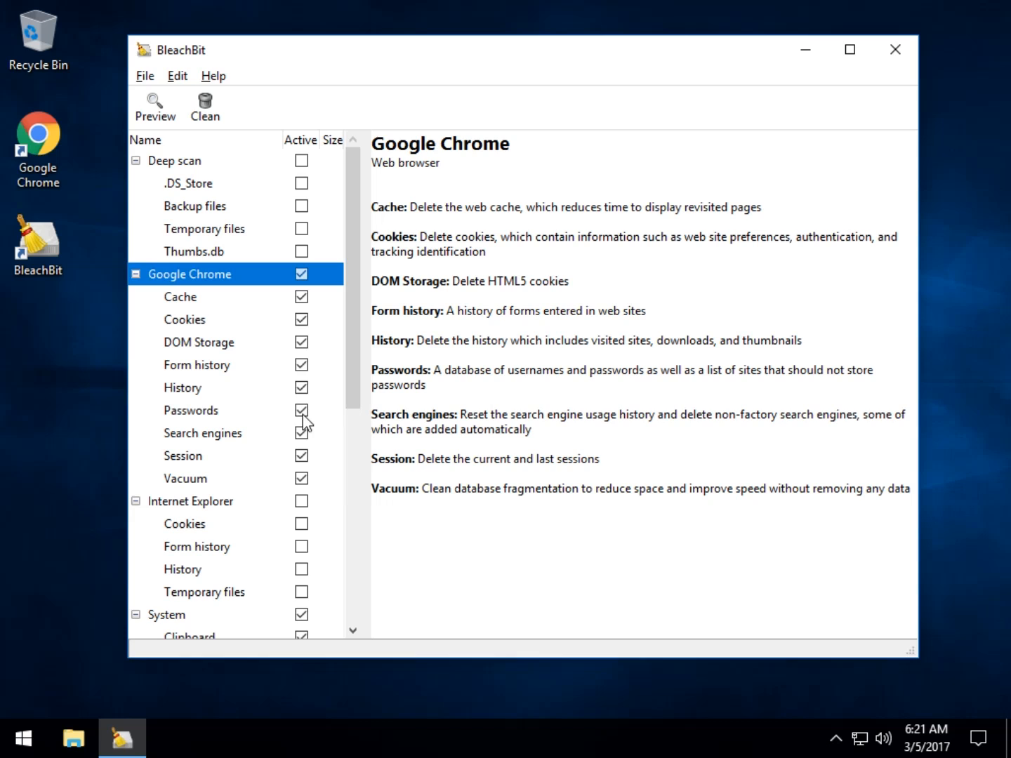
click(302, 410)
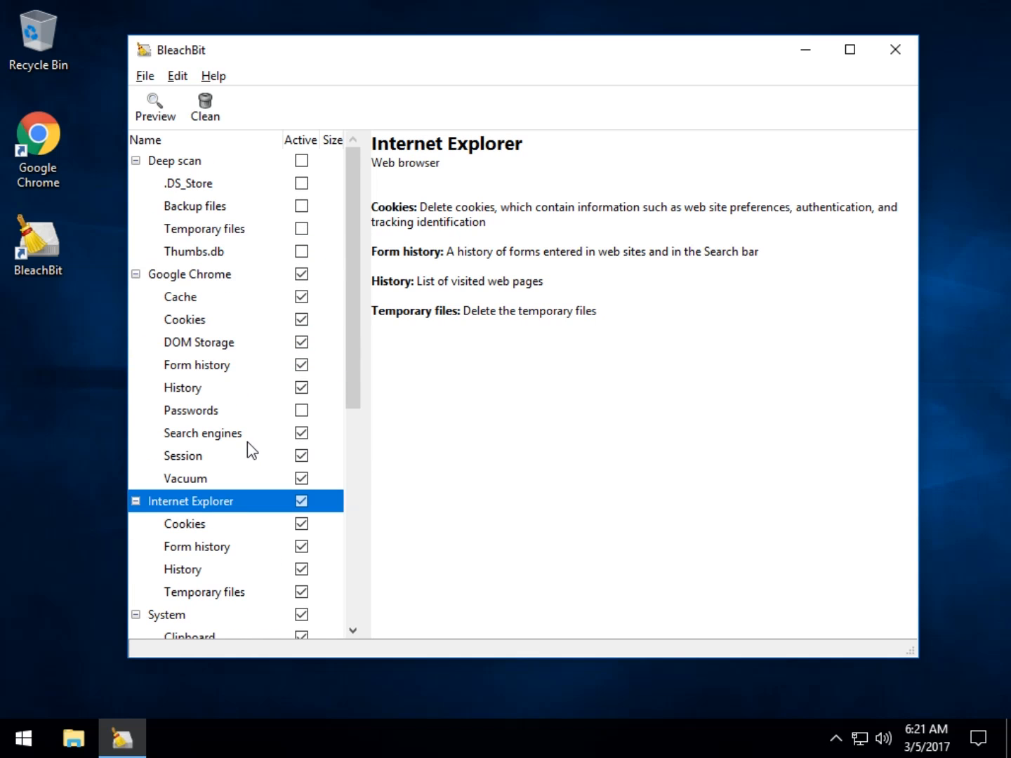
mouse_move(184, 188)
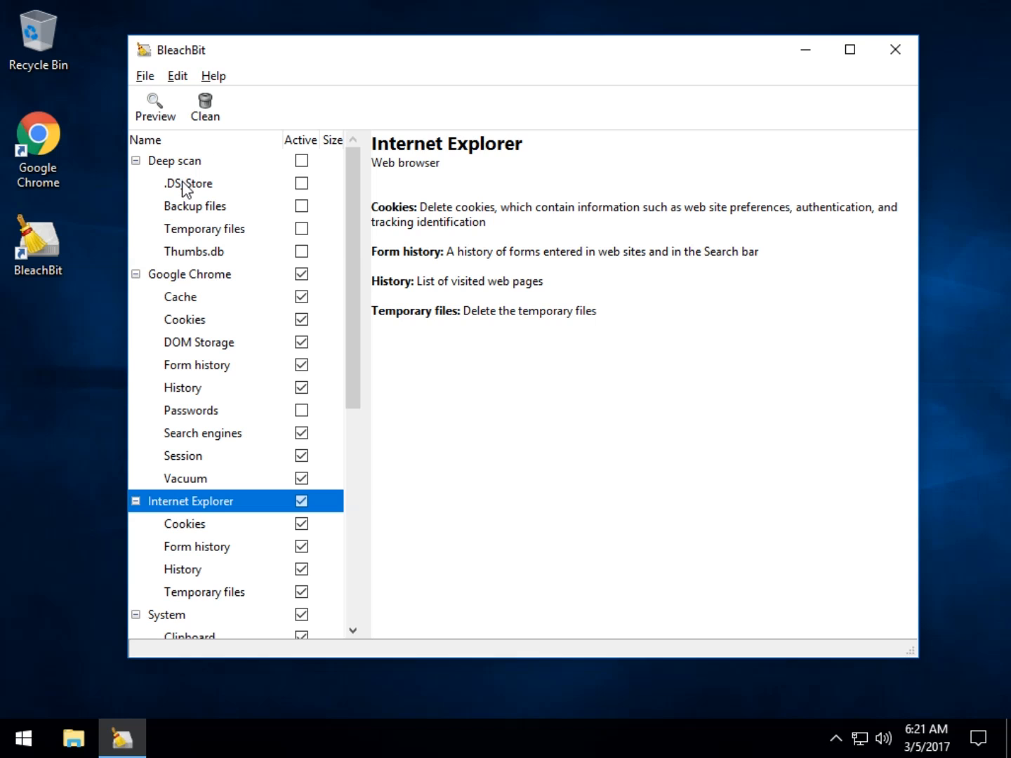
mouse_move(191, 213)
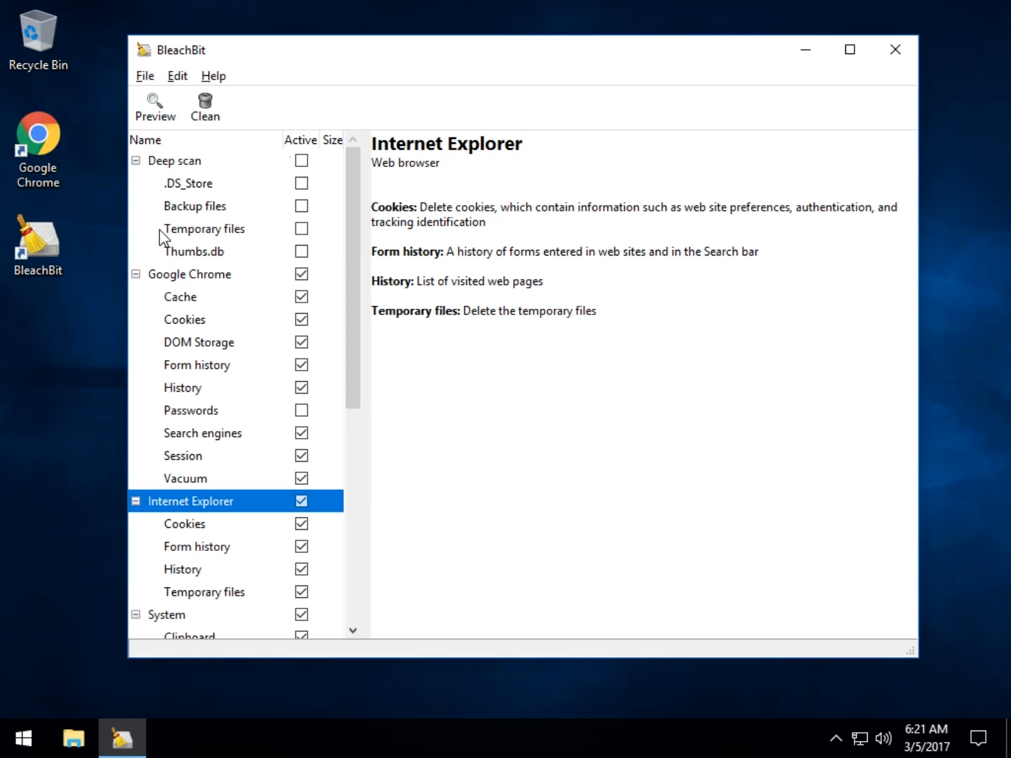
Step: Enable Windows Defender and Windows Explorer cleaners and accept the Explorer restart warning
scroll(down, 3)
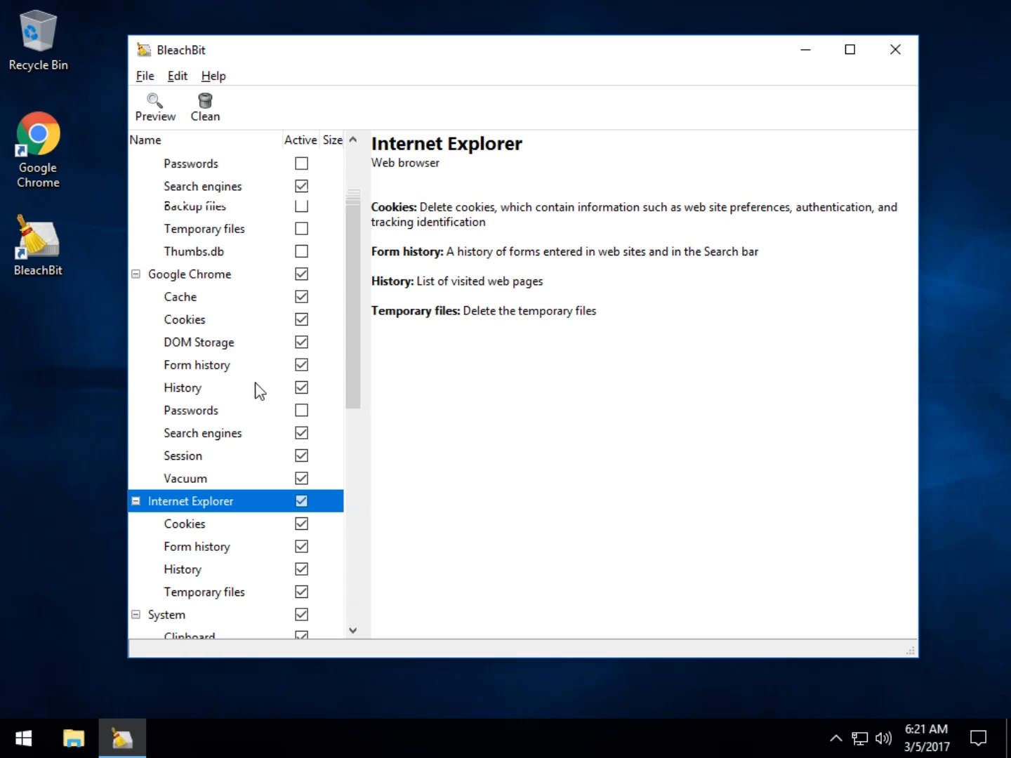
click(197, 469)
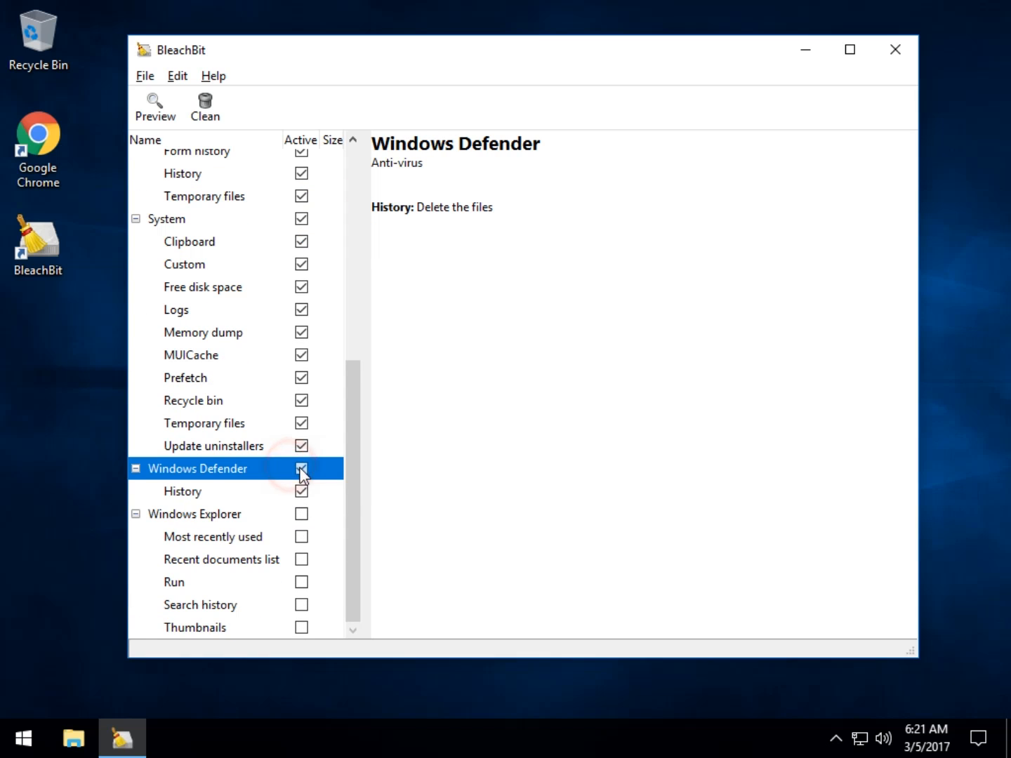
click(302, 469)
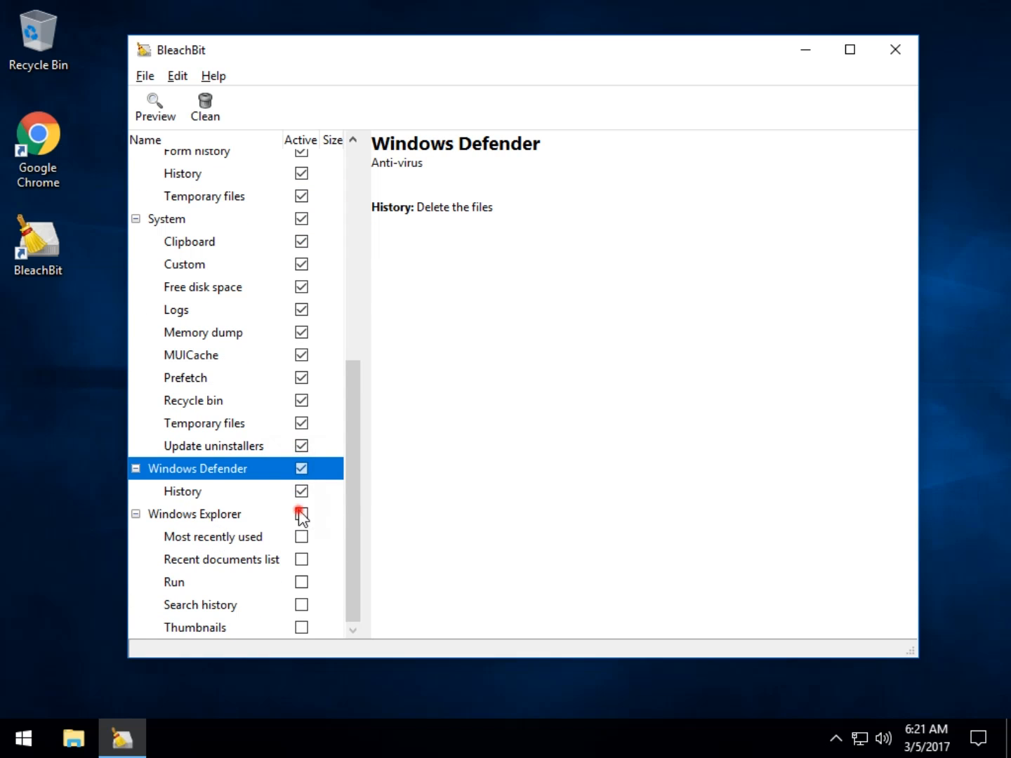
click(301, 513)
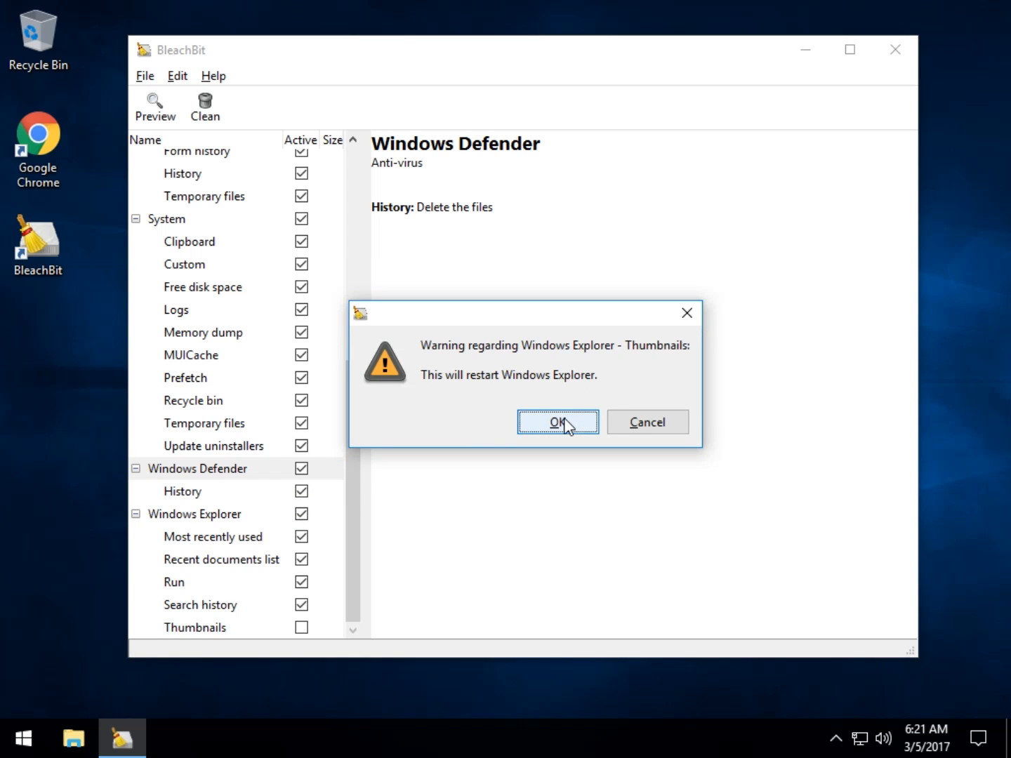
click(557, 422)
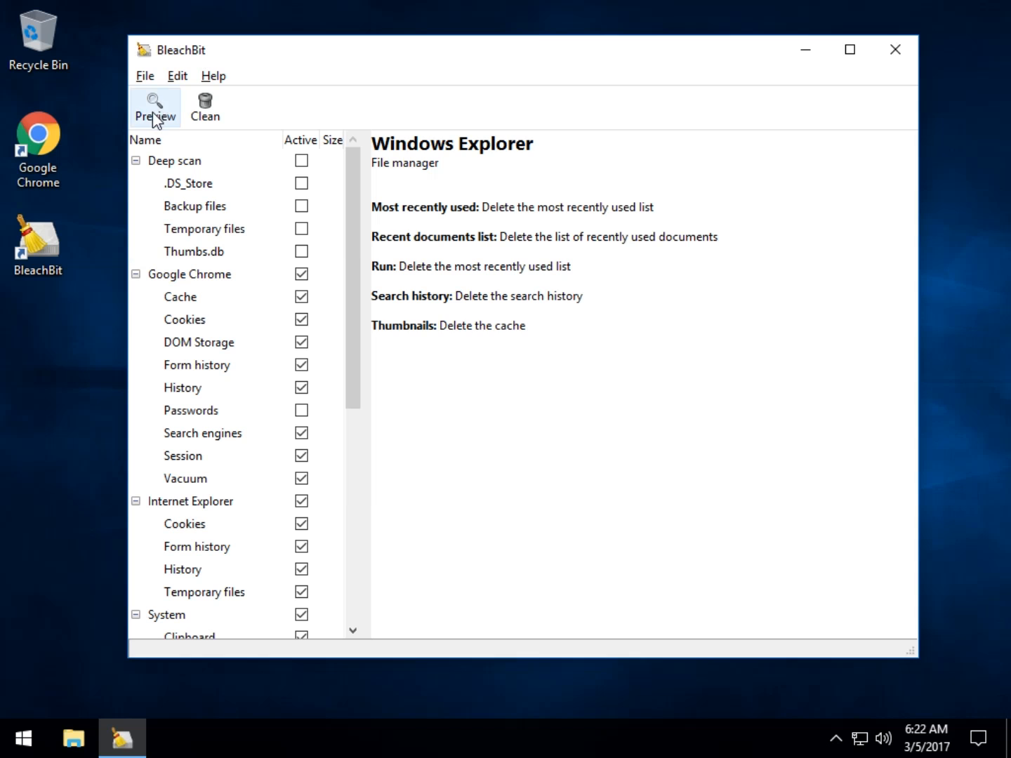
Step: Run a preview and review the estimated 153.6MB recoverable from 409 files
click(155, 106)
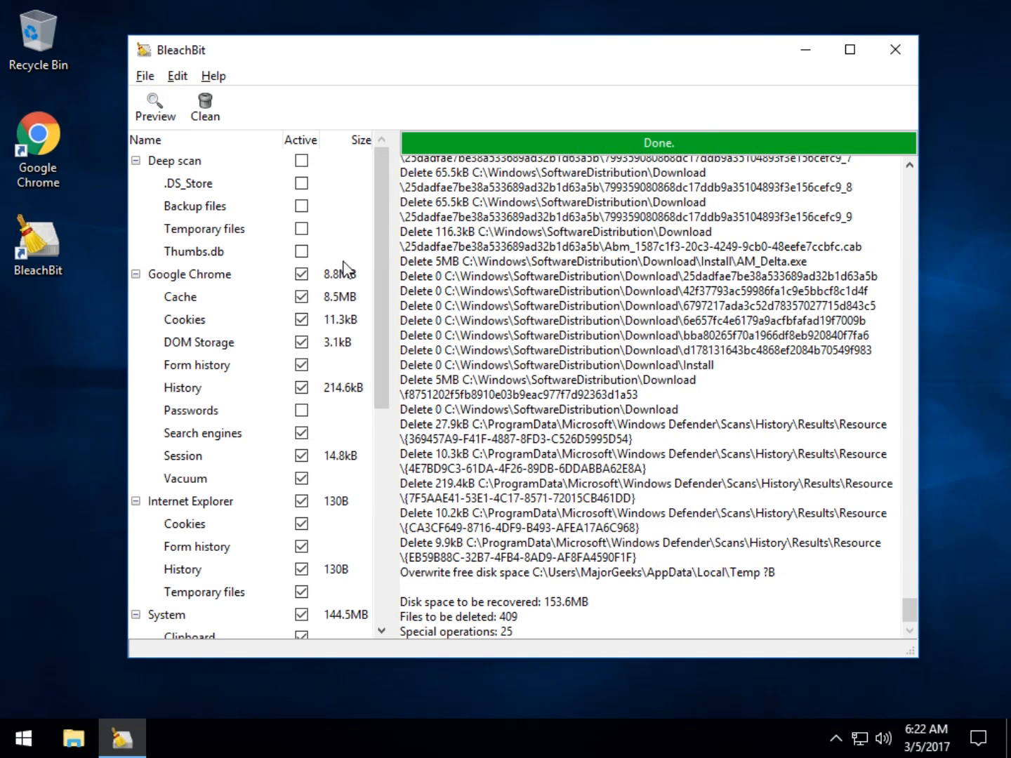
scroll(down, 3)
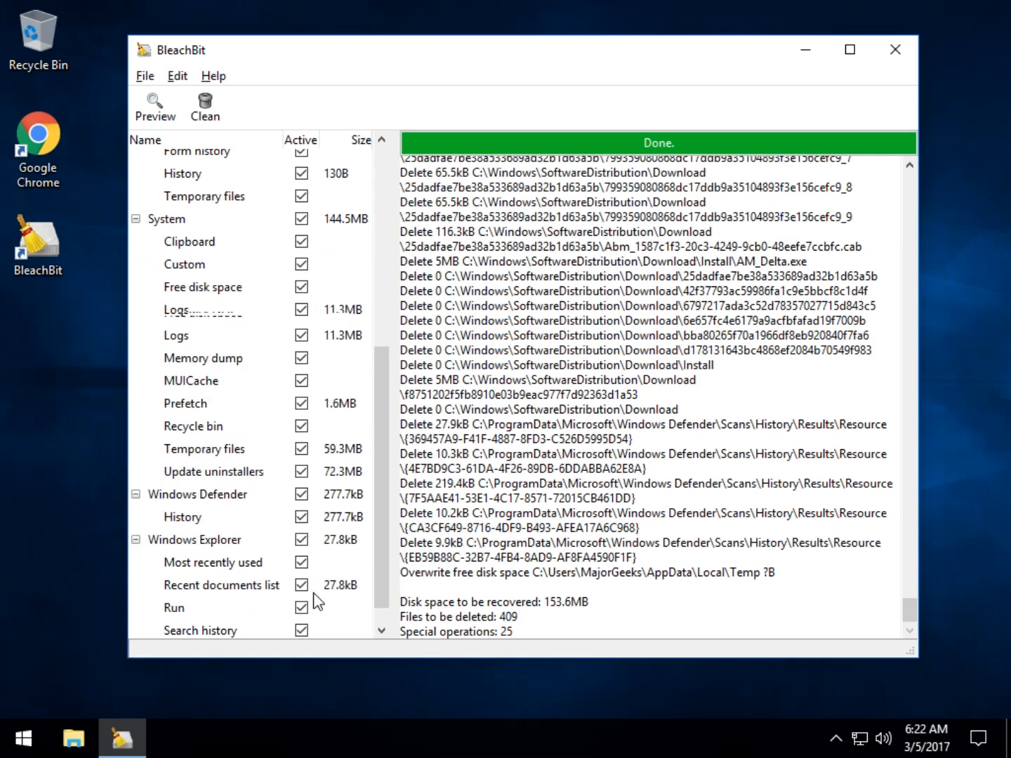
scroll(down, 3)
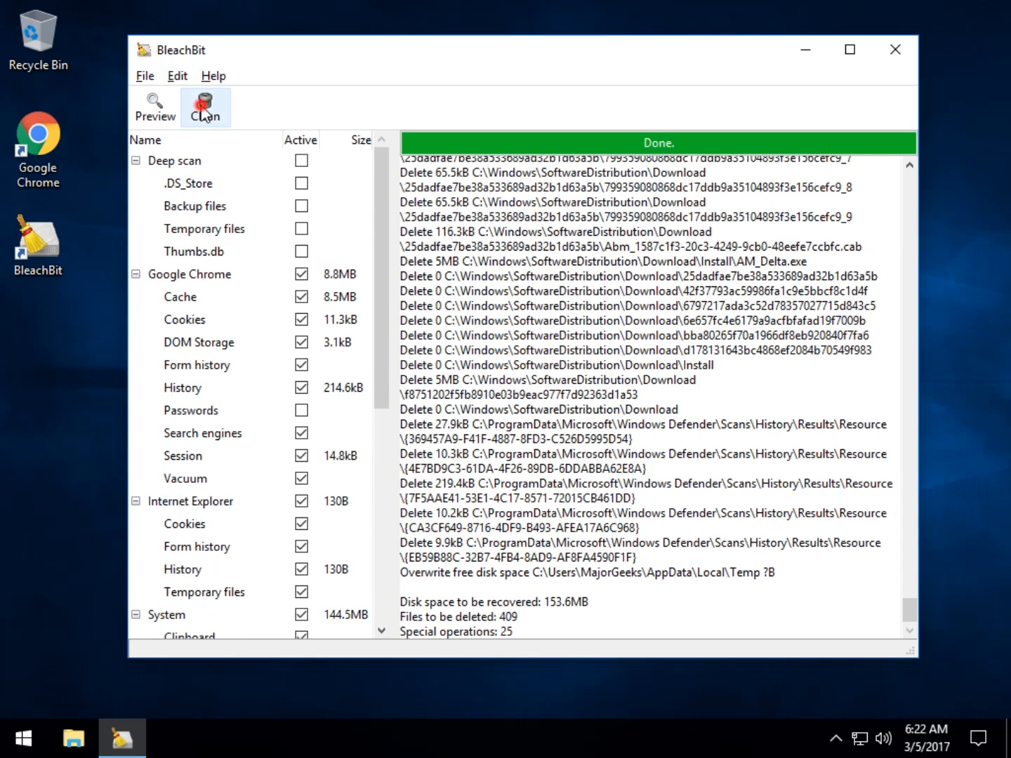
Step: Start Clean and confirm Delete in the confirmation dialog
click(205, 107)
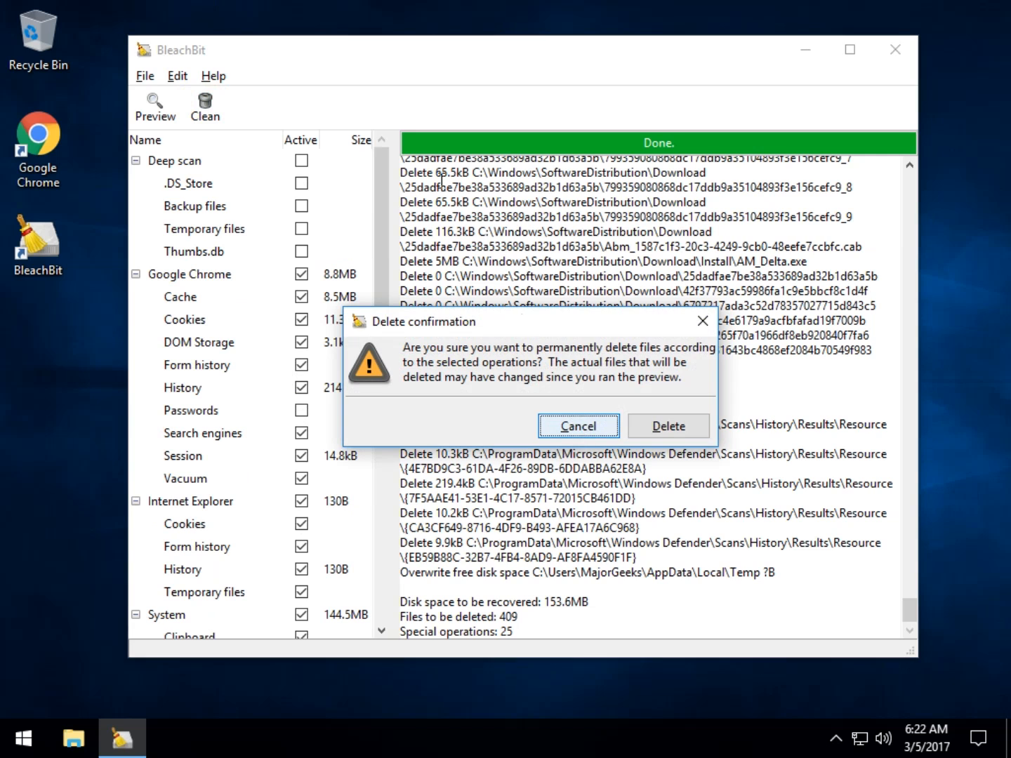
click(668, 426)
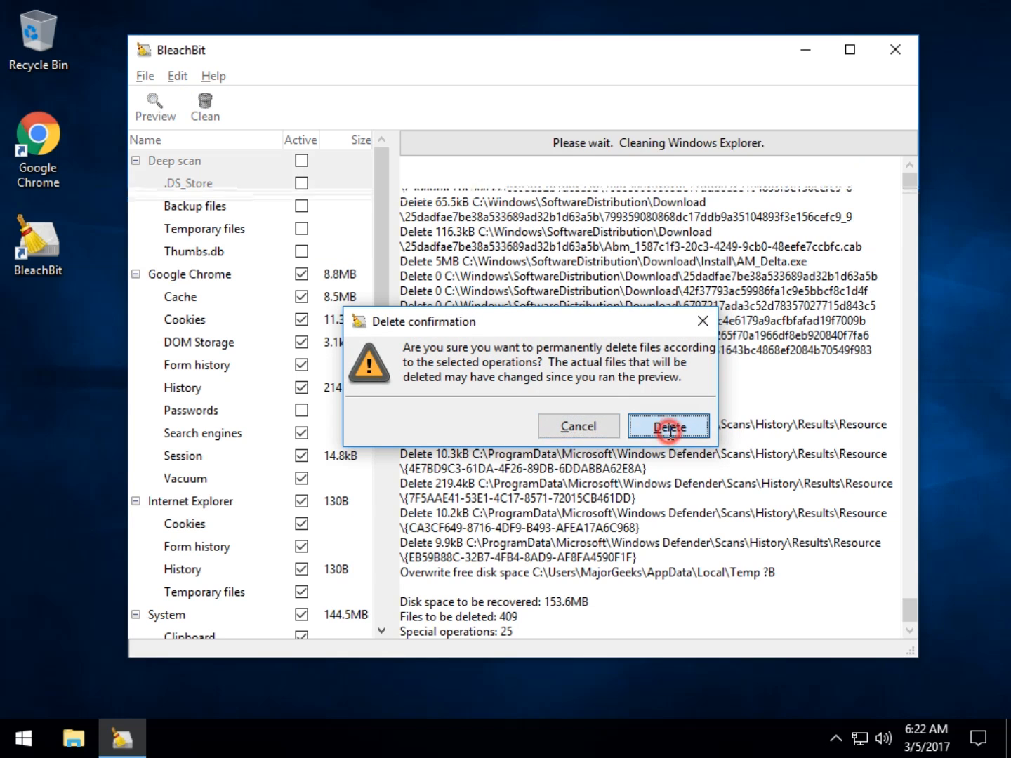
click(667, 426)
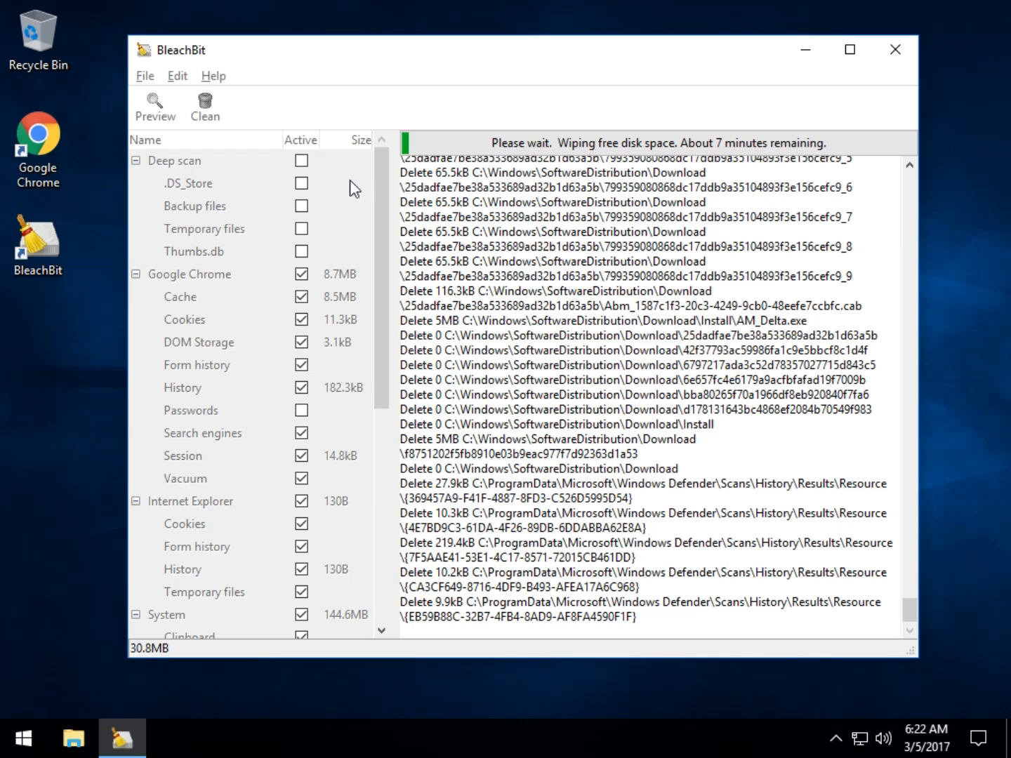
mouse_move(875, 191)
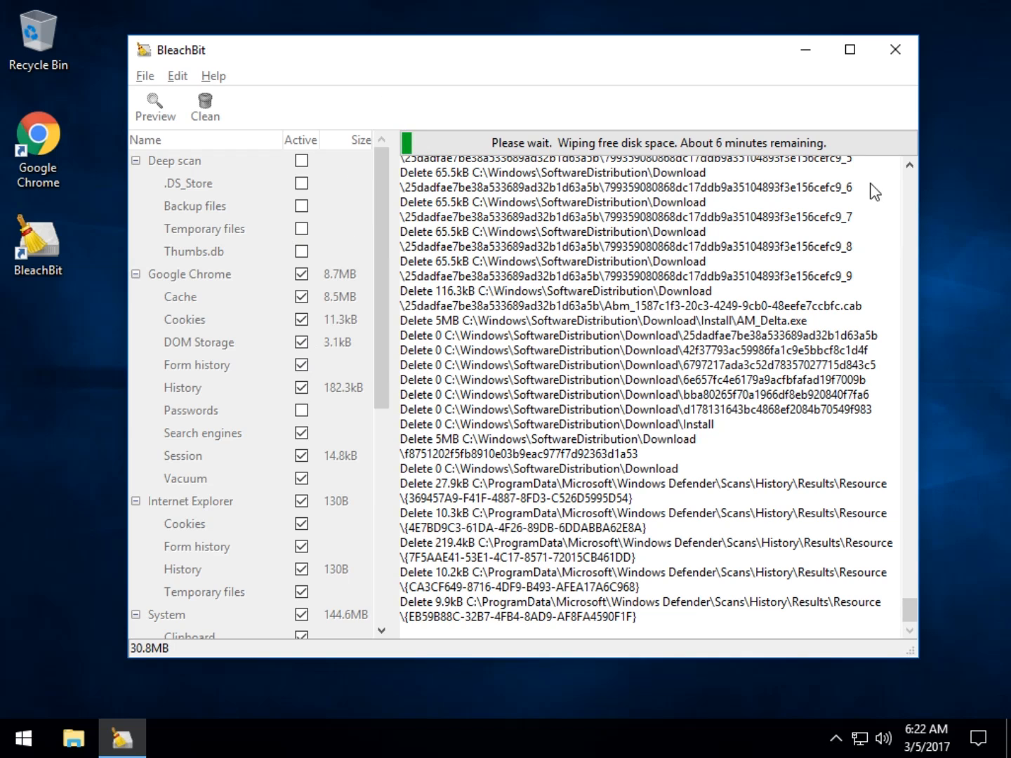
mouse_move(858, 167)
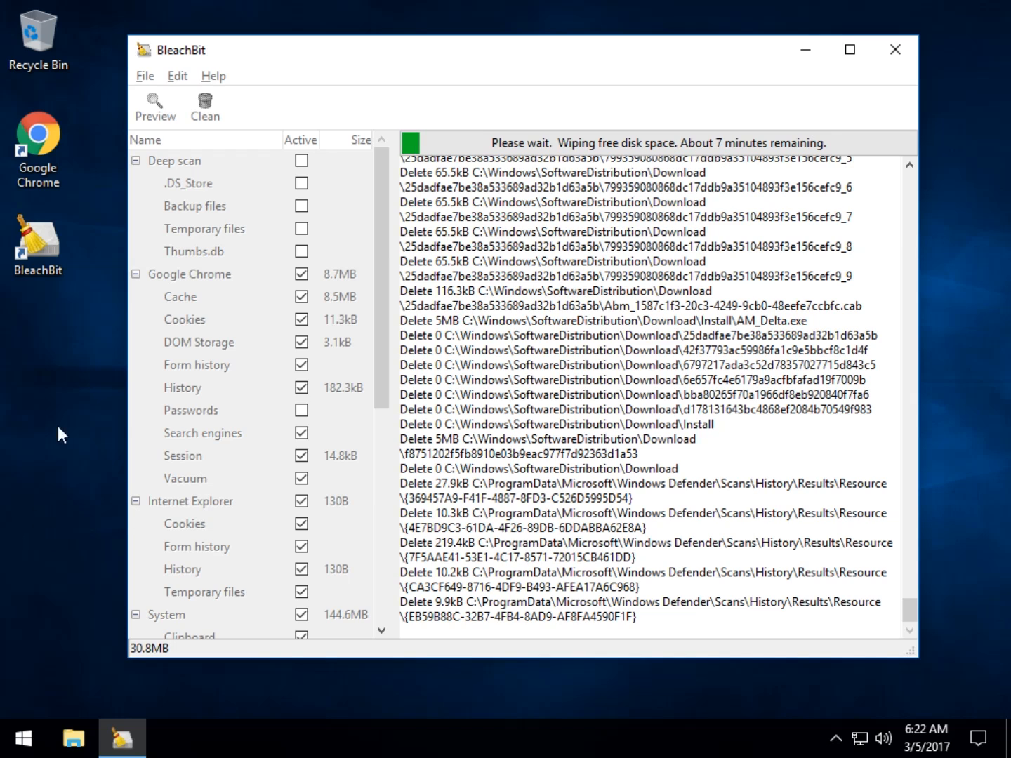
mouse_move(996, 132)
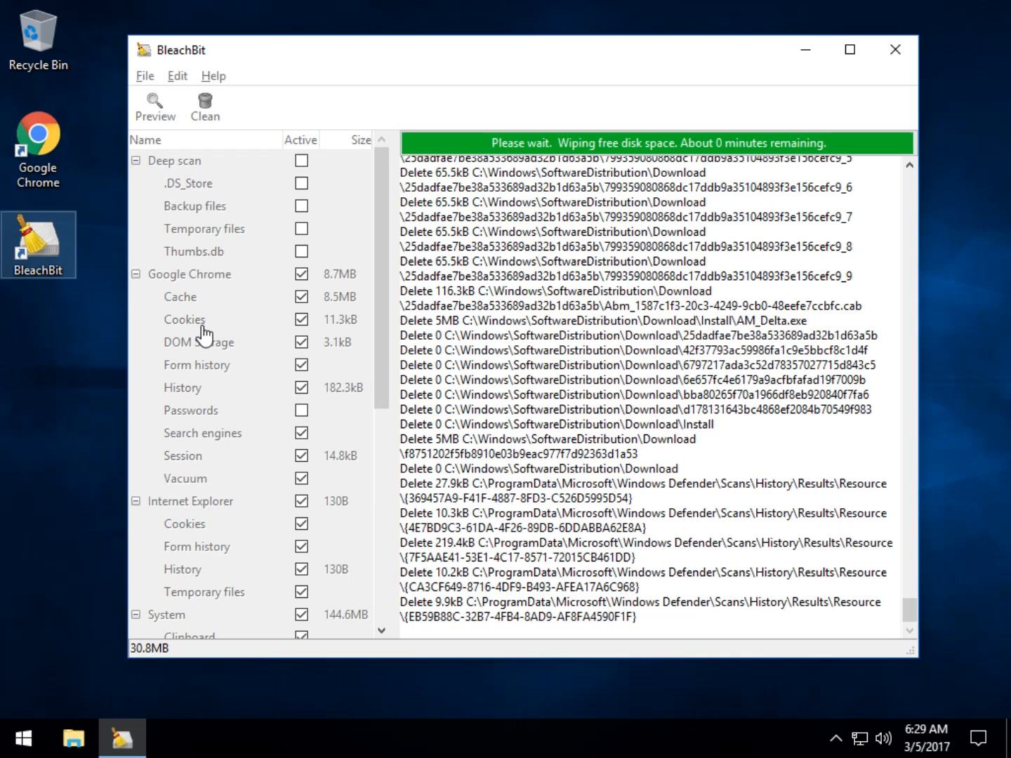
mouse_move(607, 338)
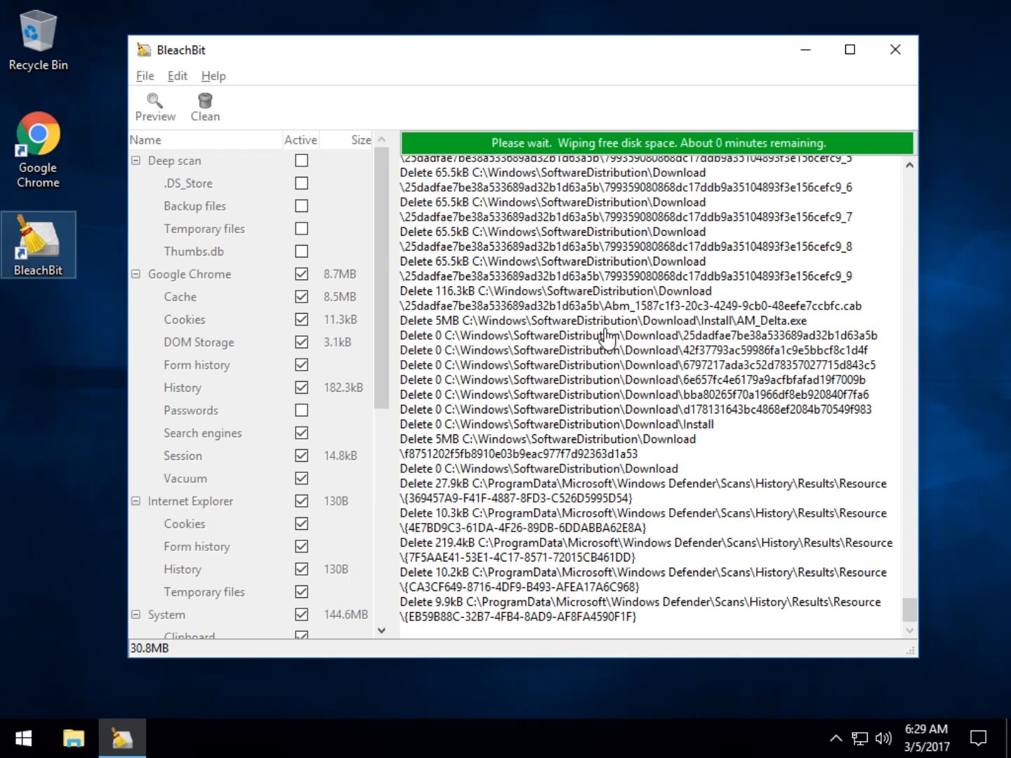
Step: Wait for the free space wipe to finish, showing 153.6MB recovered from 408 files
click(896, 49)
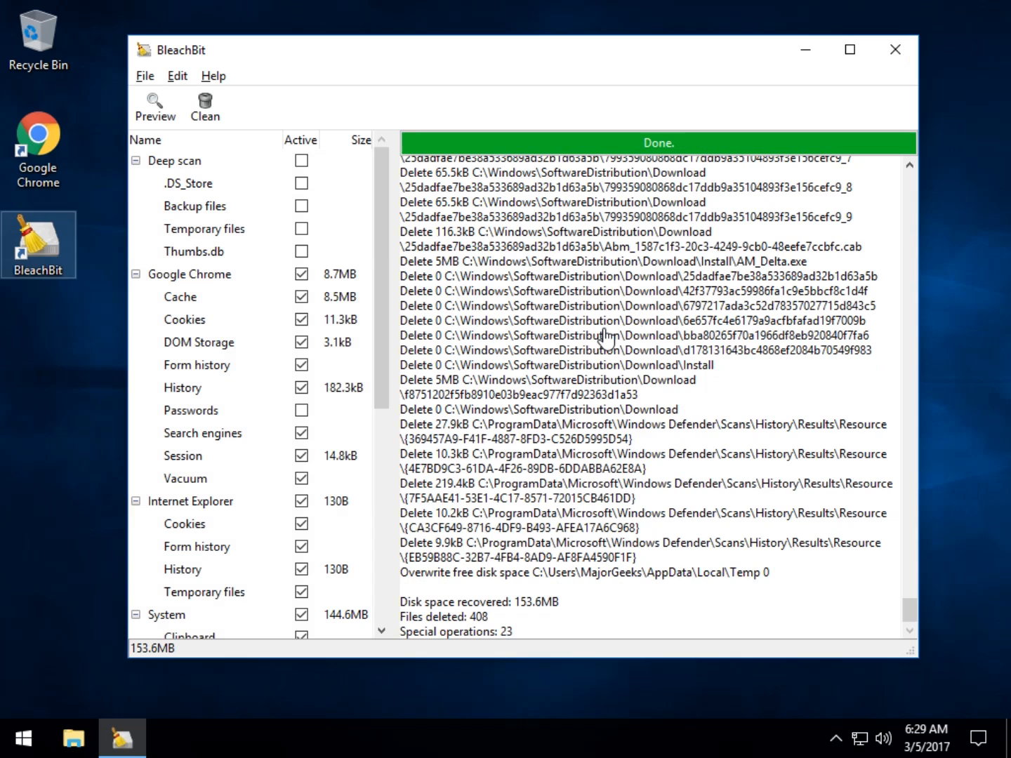
mouse_move(883, 305)
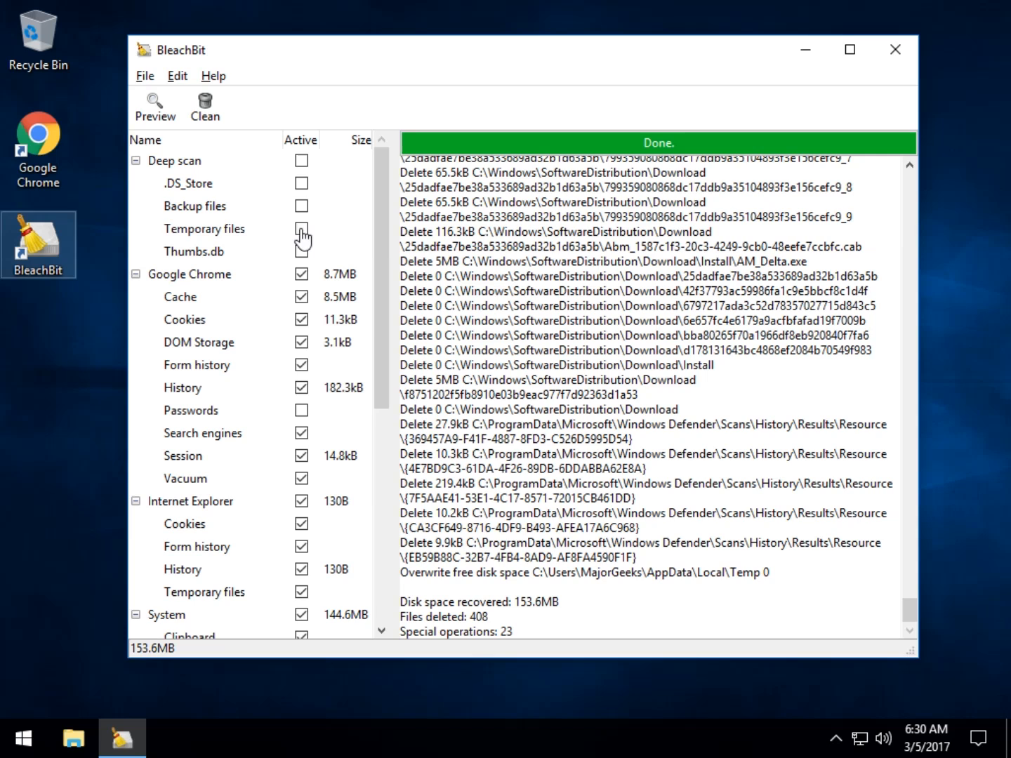
mouse_move(227, 184)
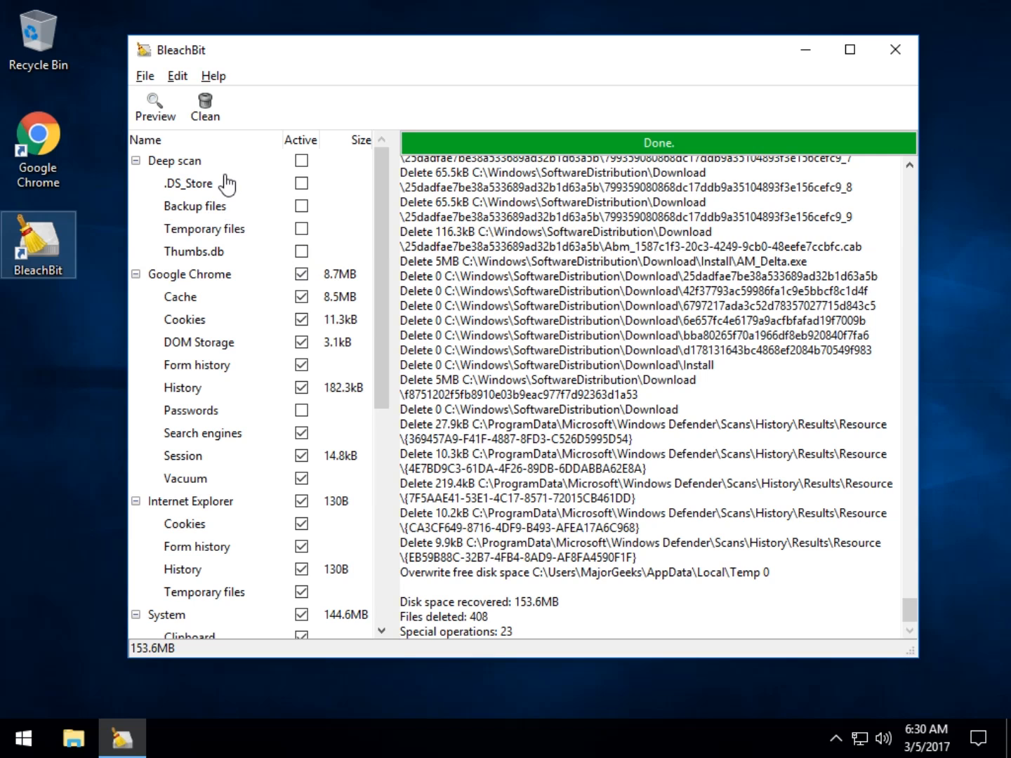
mouse_move(187, 85)
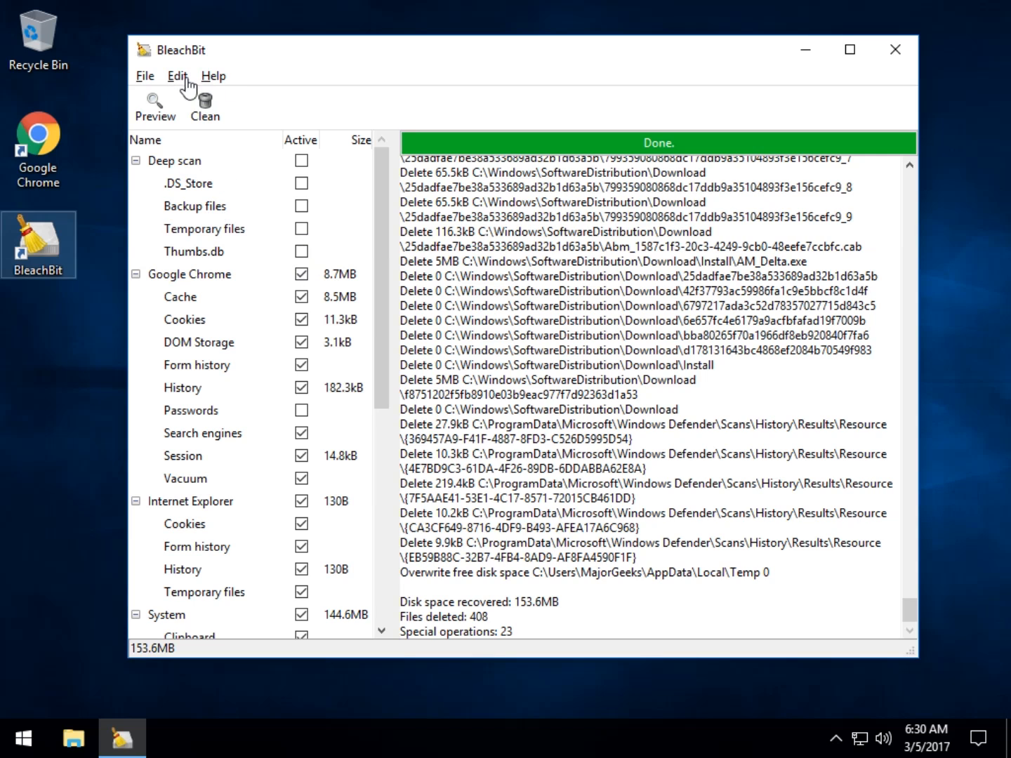
click(213, 75)
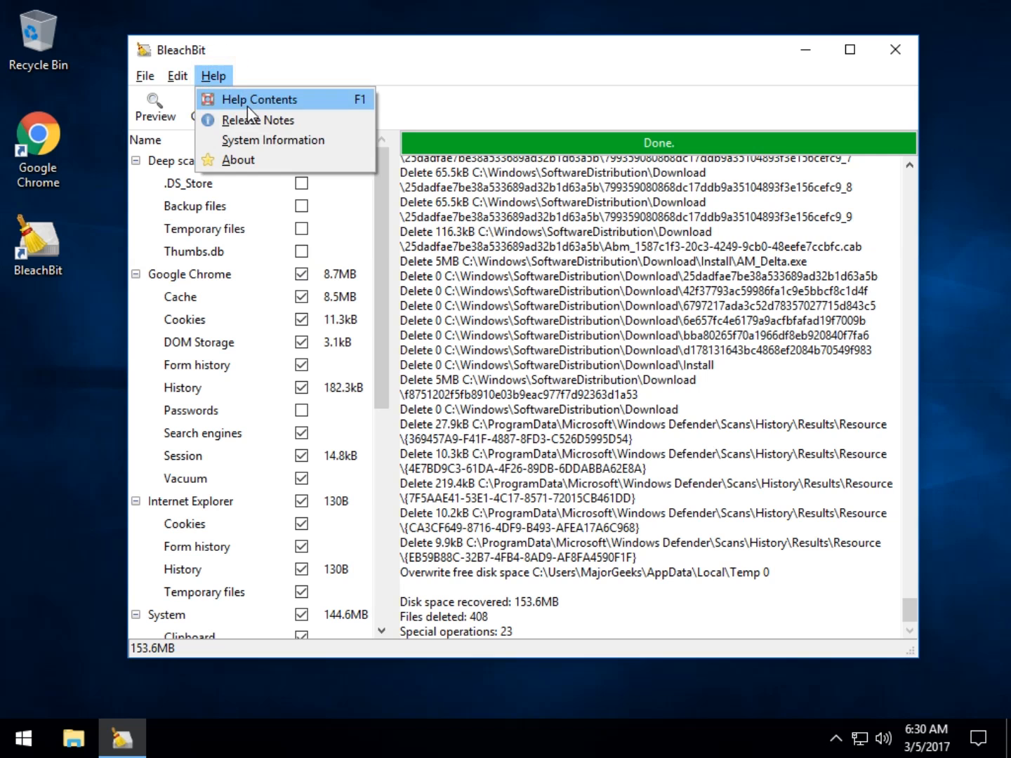
mouse_move(200, 80)
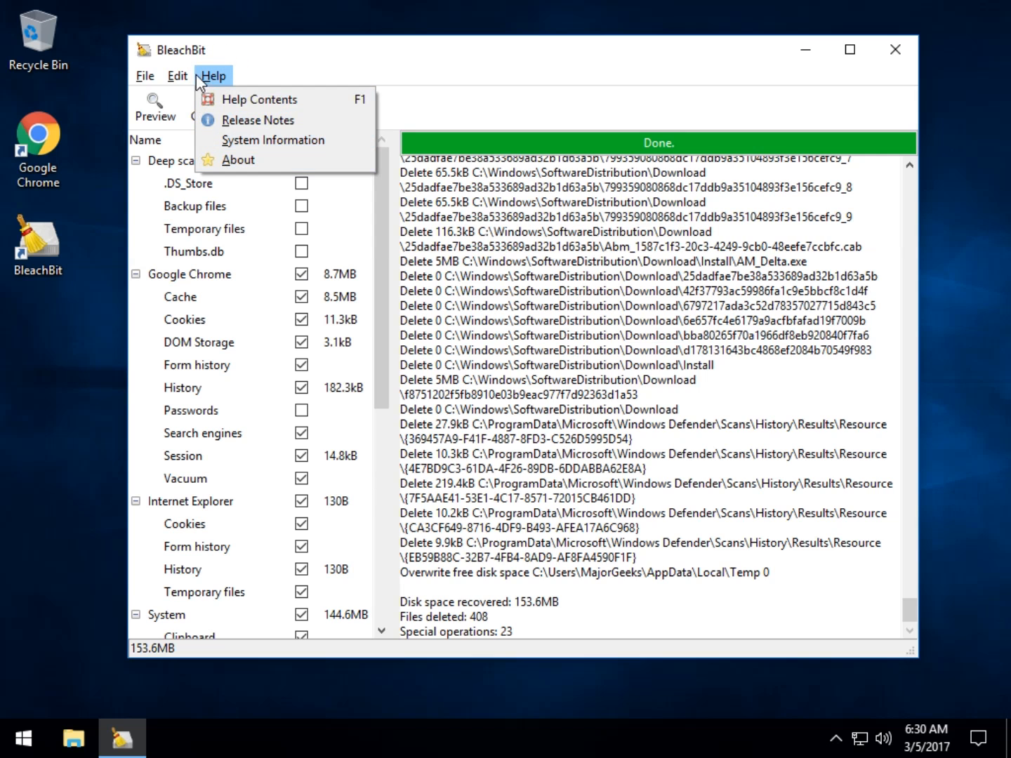
click(274, 139)
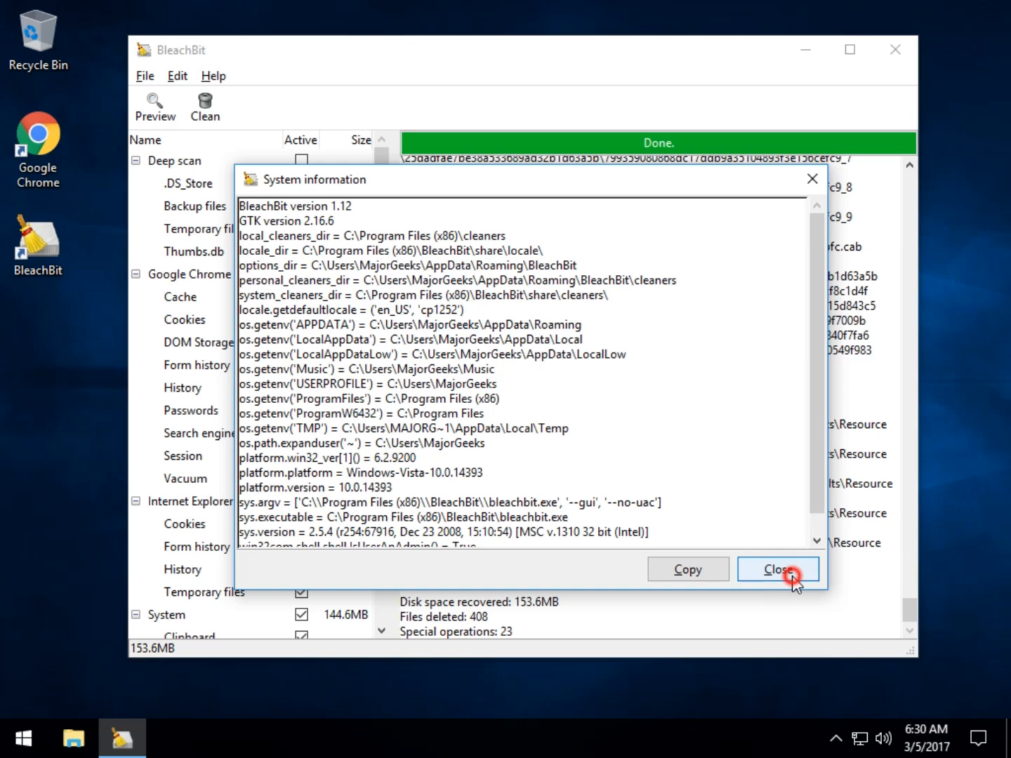
click(777, 569)
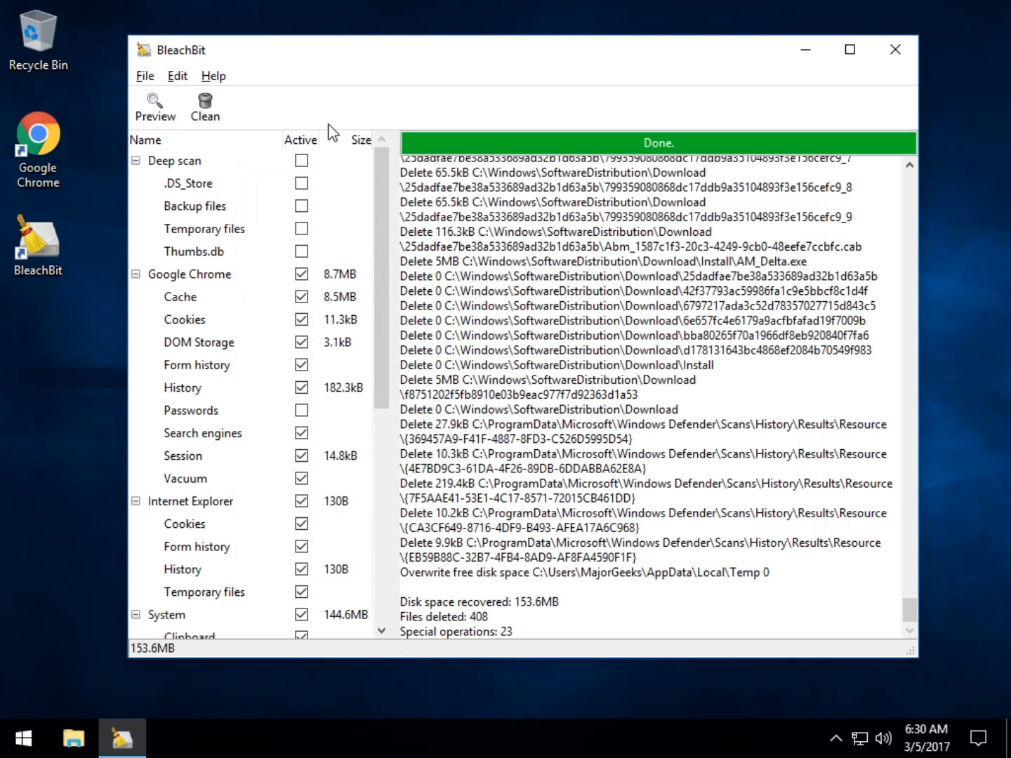
Step: Shred the Documents folder from This PC, deleting 5 files and recovering 402B
click(177, 75)
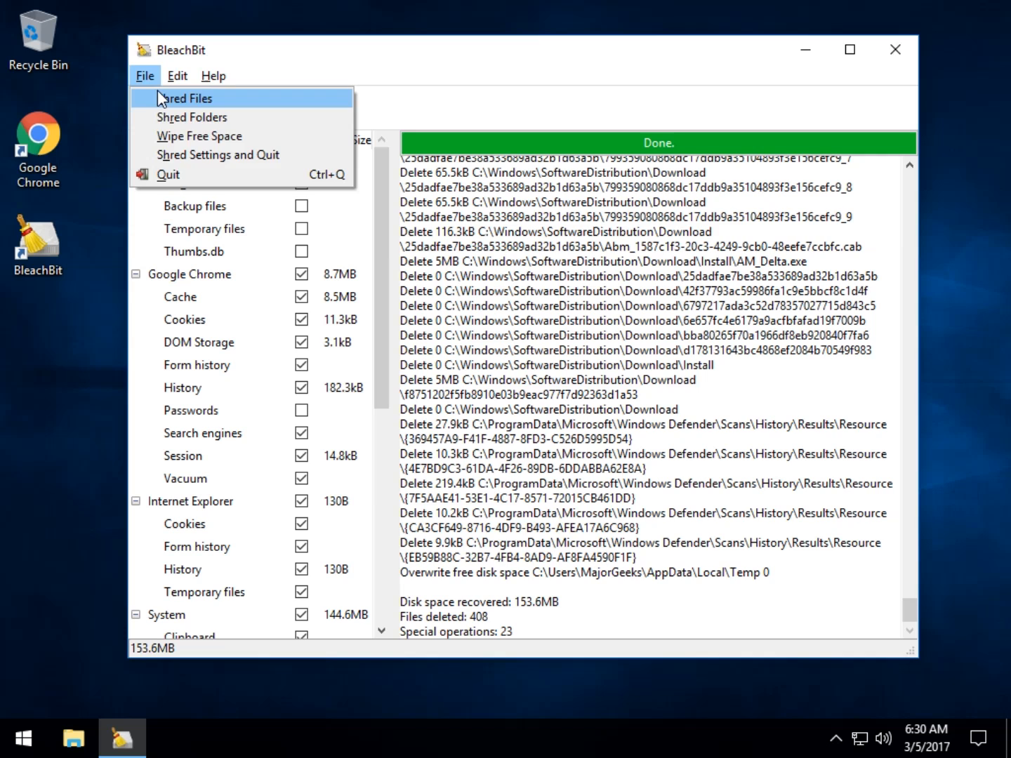
click(184, 98)
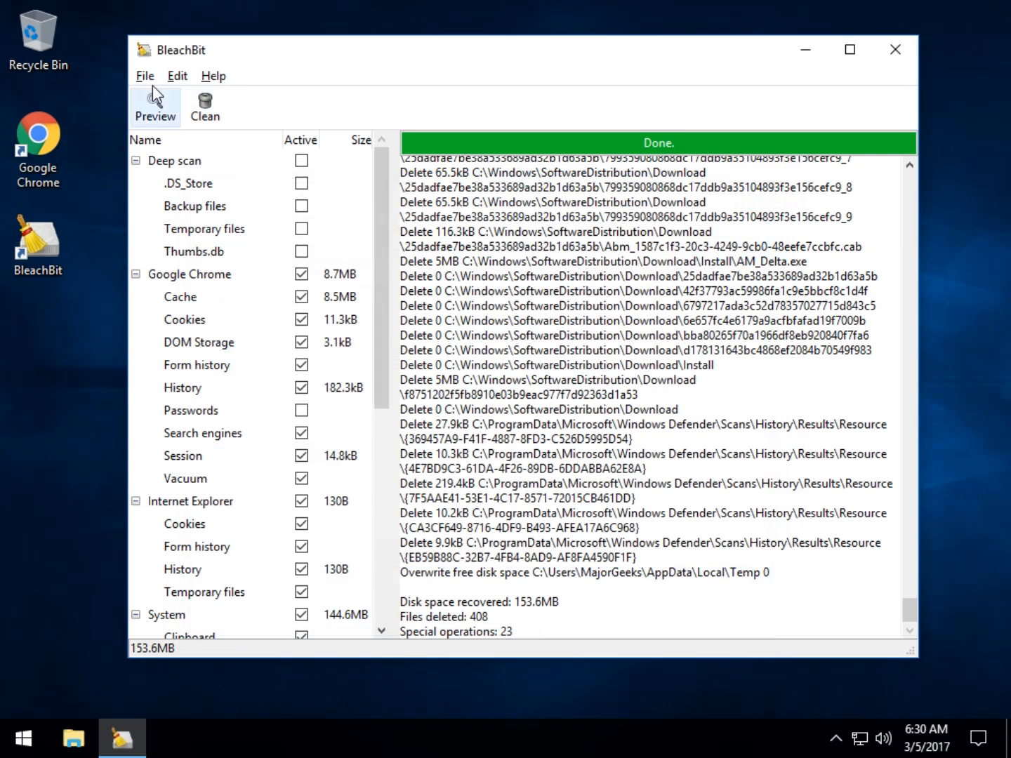
click(145, 75)
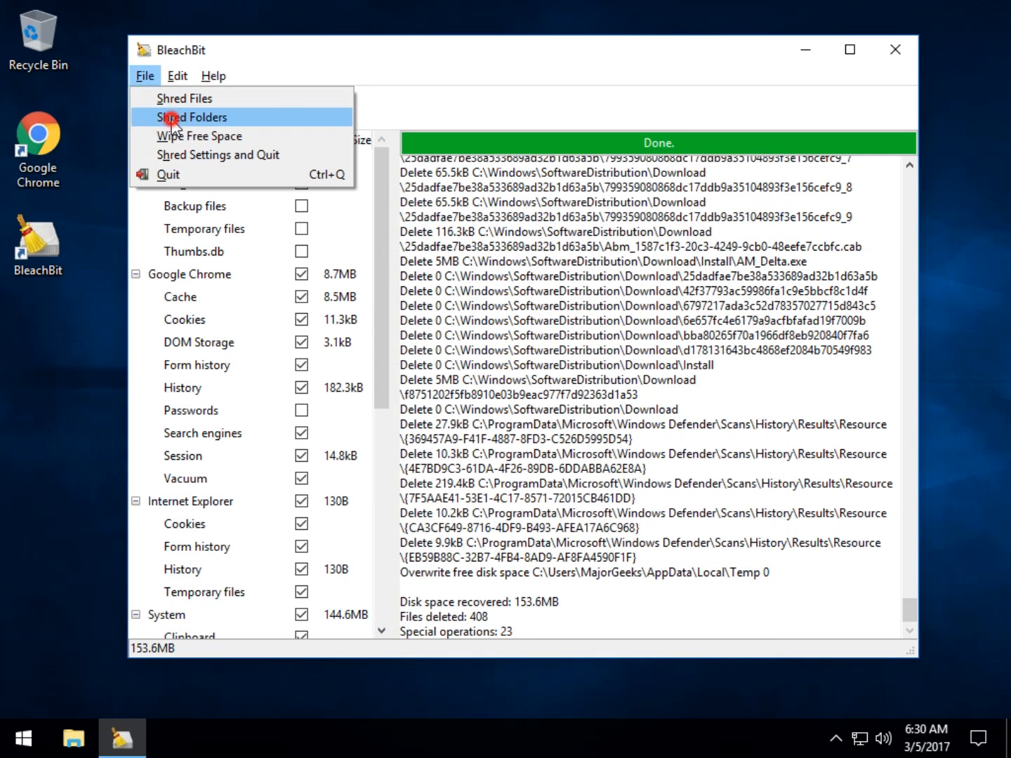
click(193, 117)
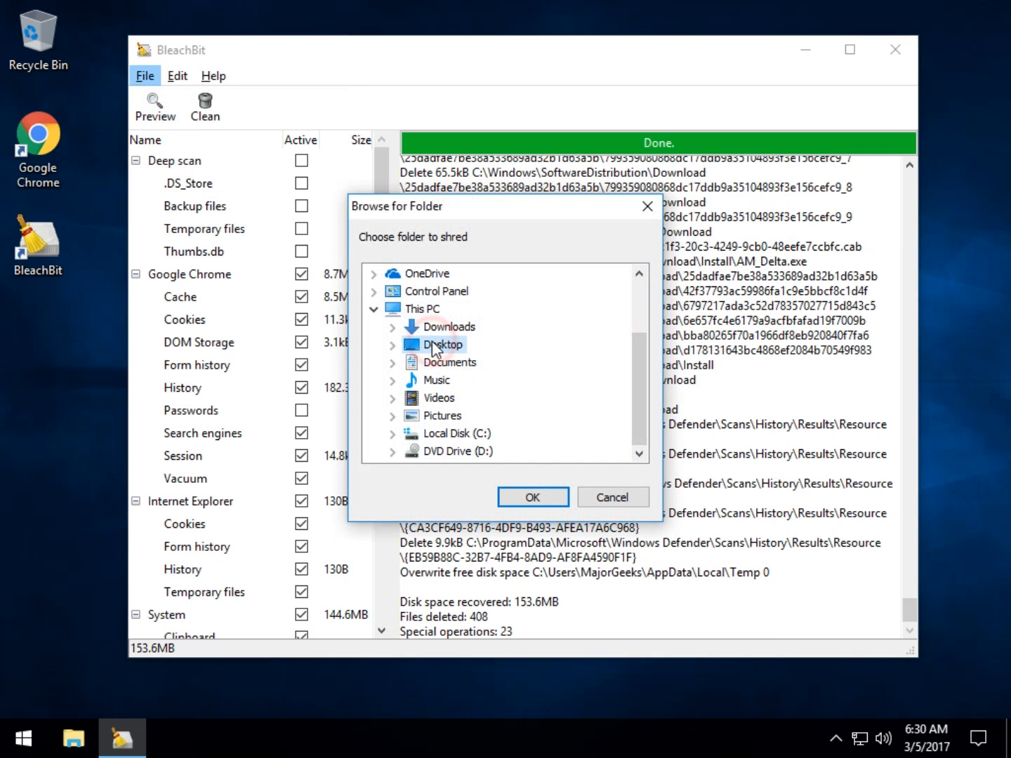
click(451, 361)
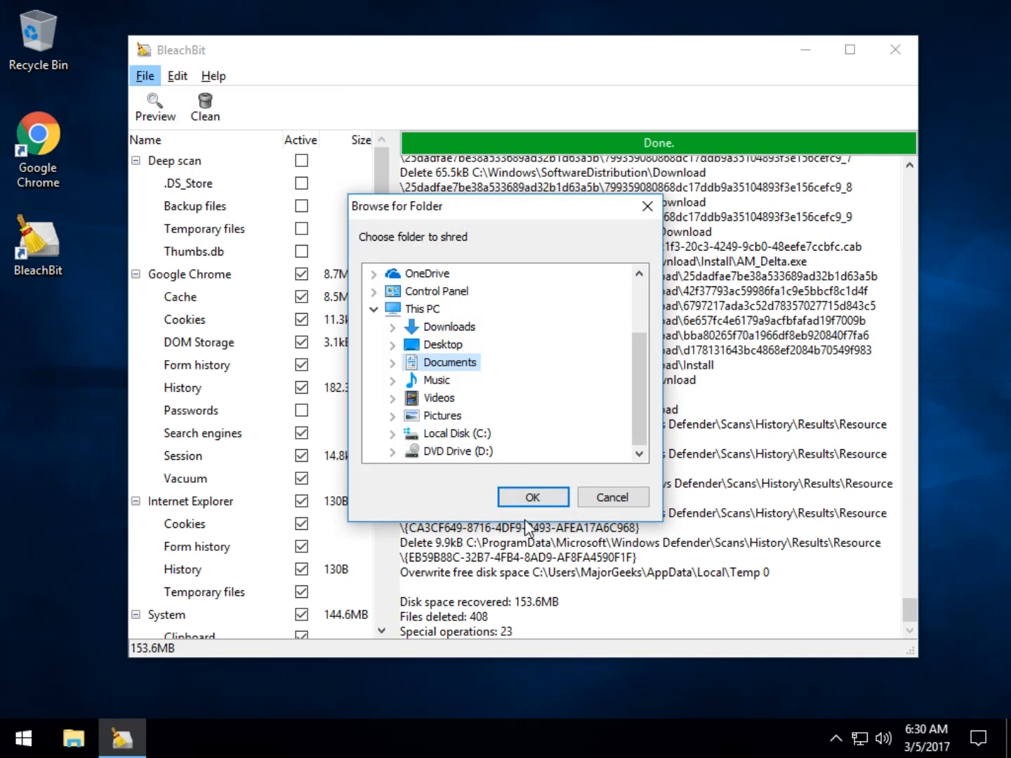
click(533, 497)
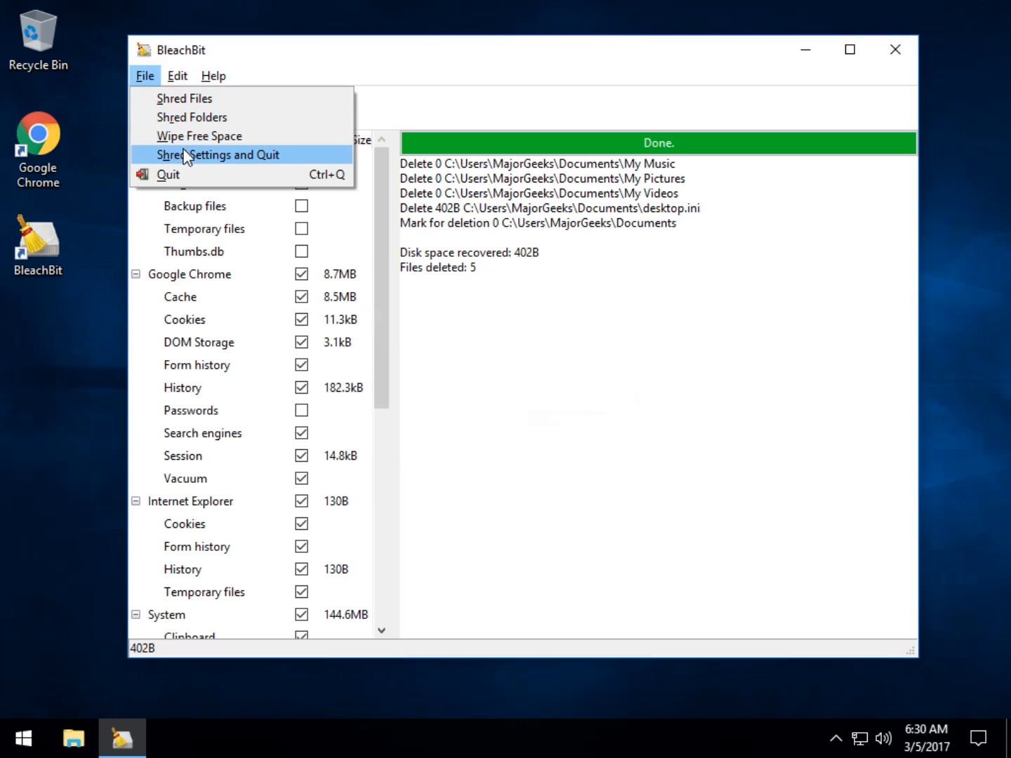
Step: Close Preferences with winapp2.ini community cleaner downloads enabled and quit BleachBit
click(177, 75)
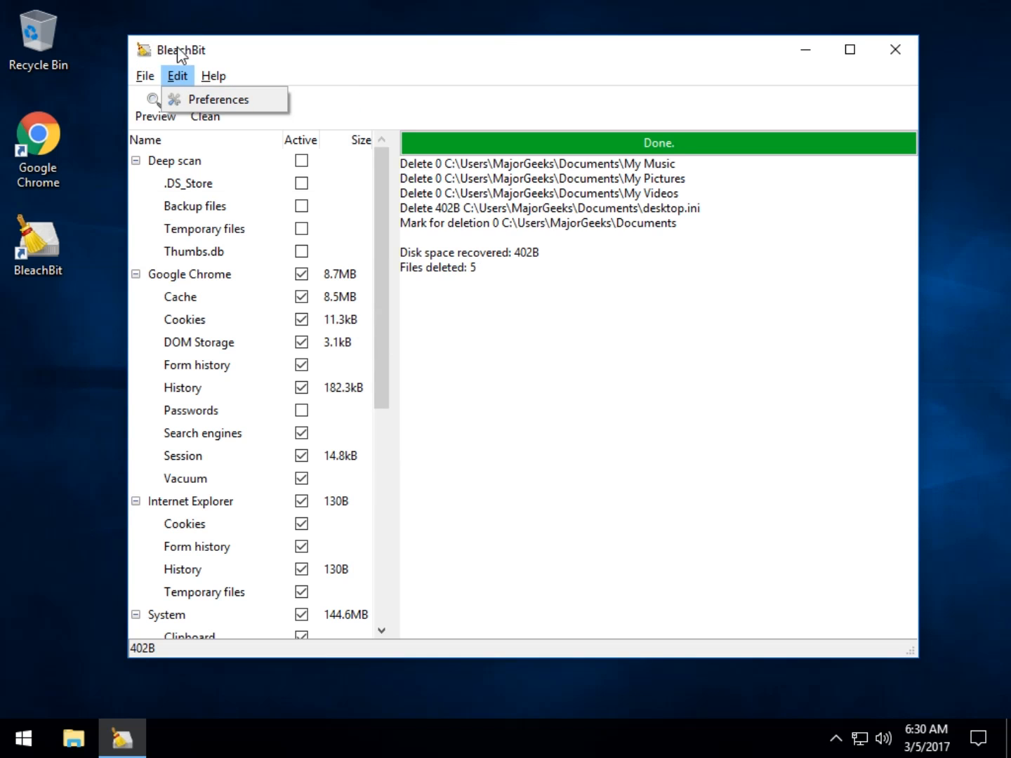
click(218, 99)
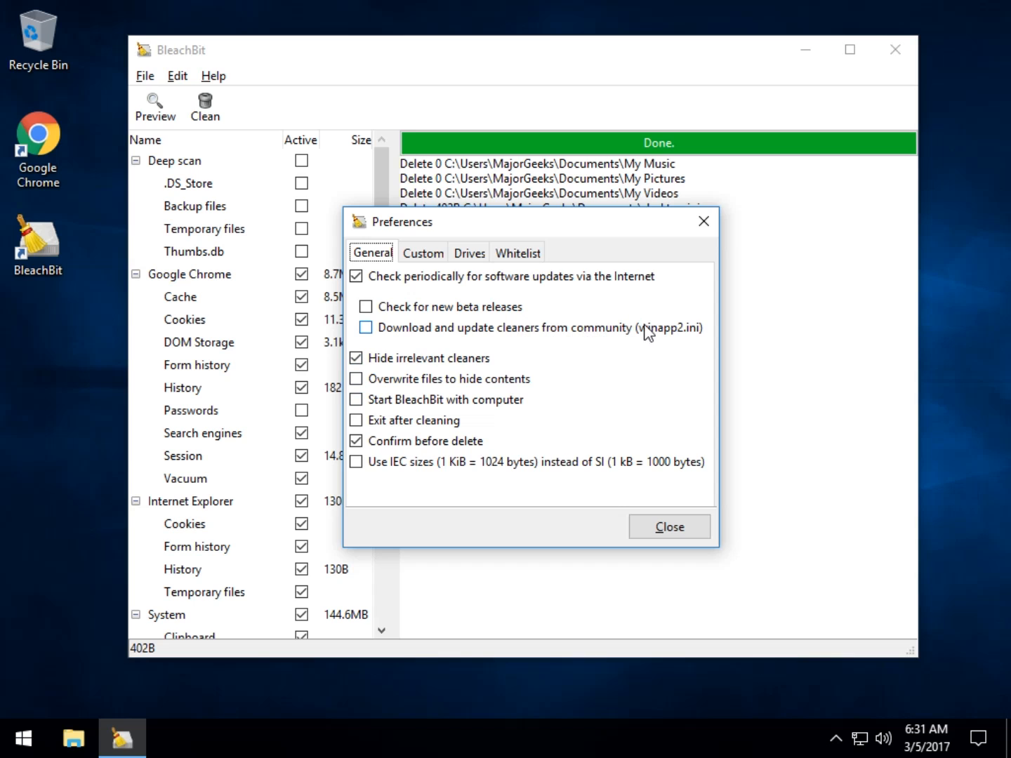
mouse_move(638, 338)
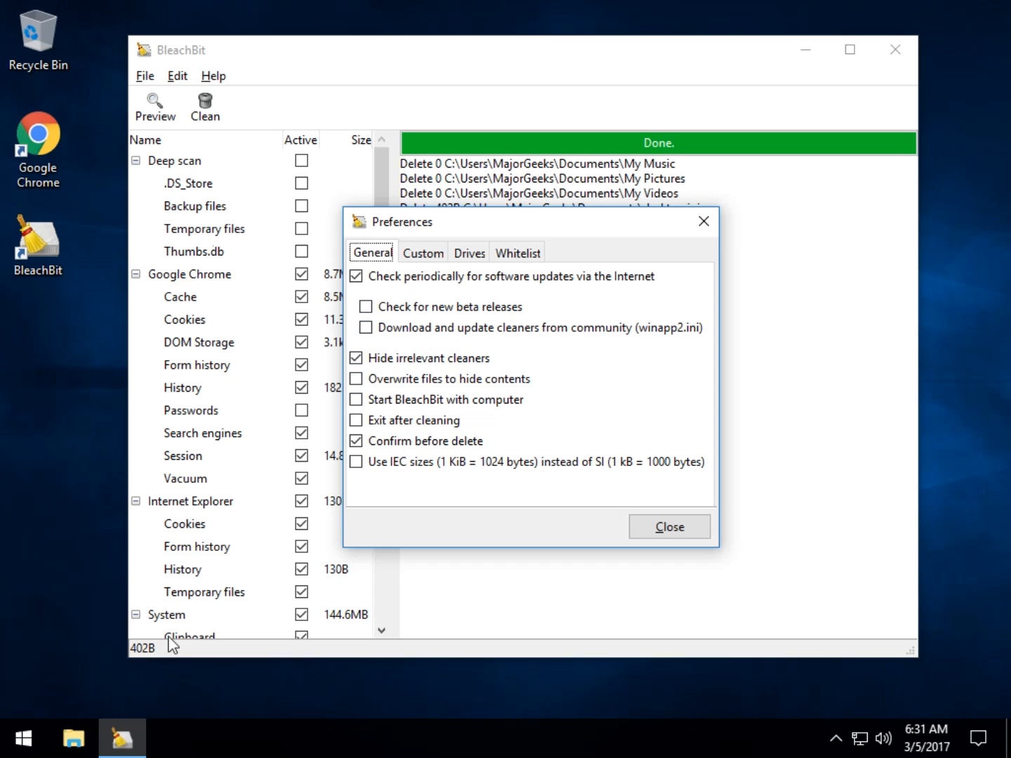
mouse_move(196, 526)
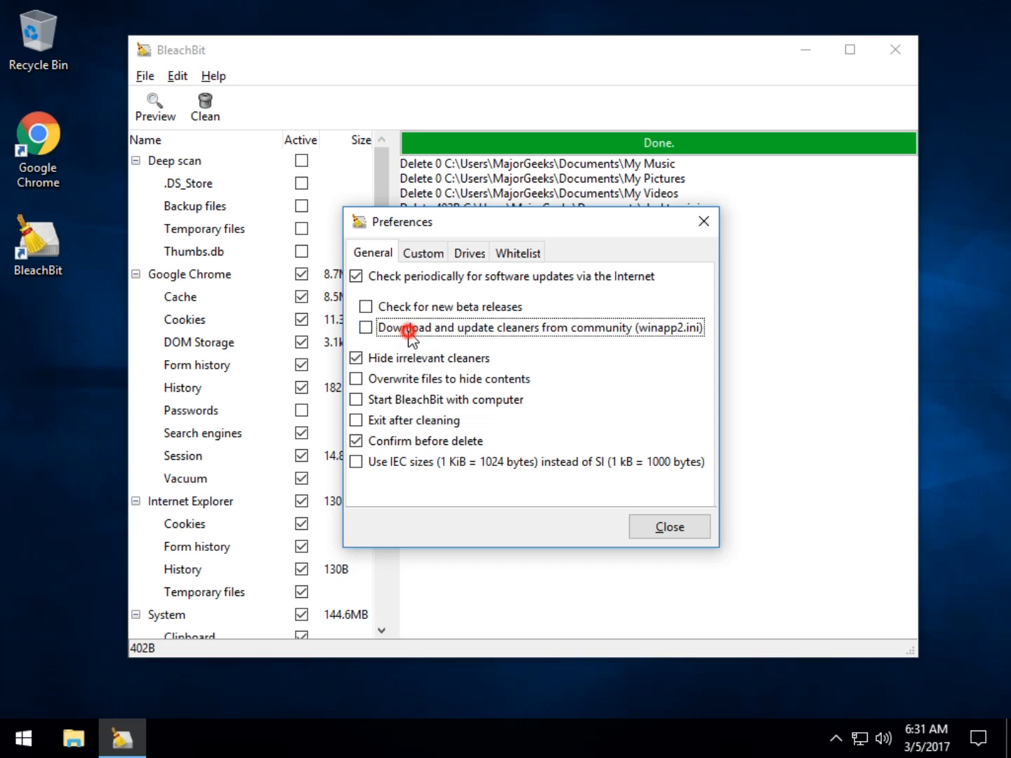
click(366, 327)
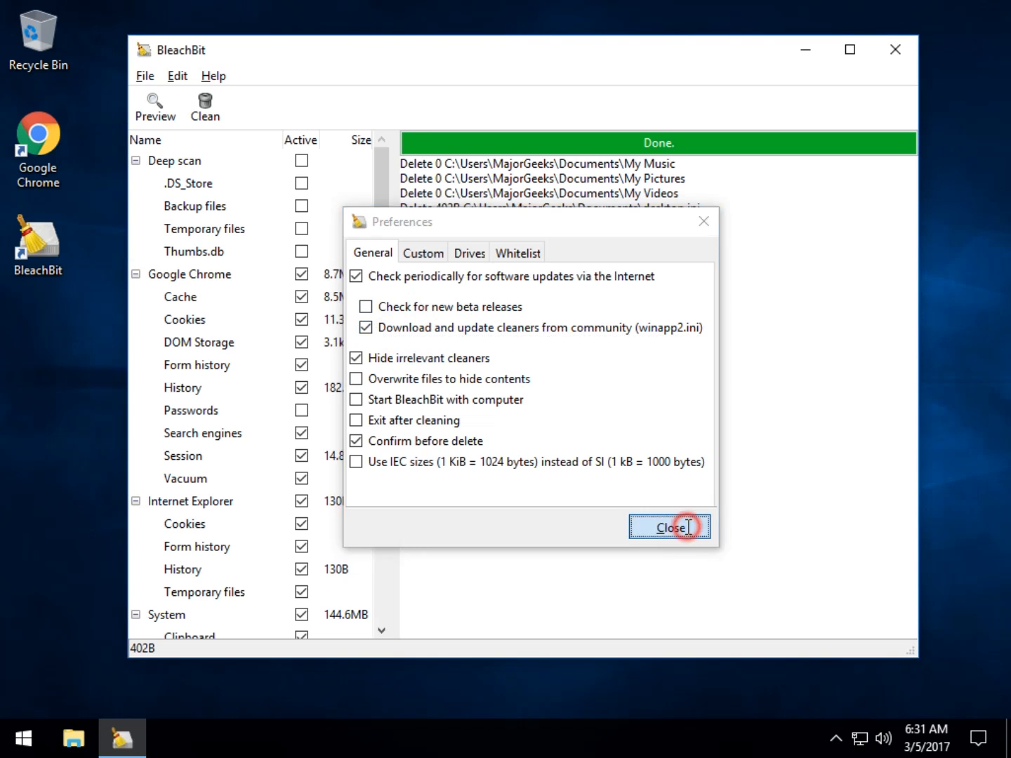
click(669, 528)
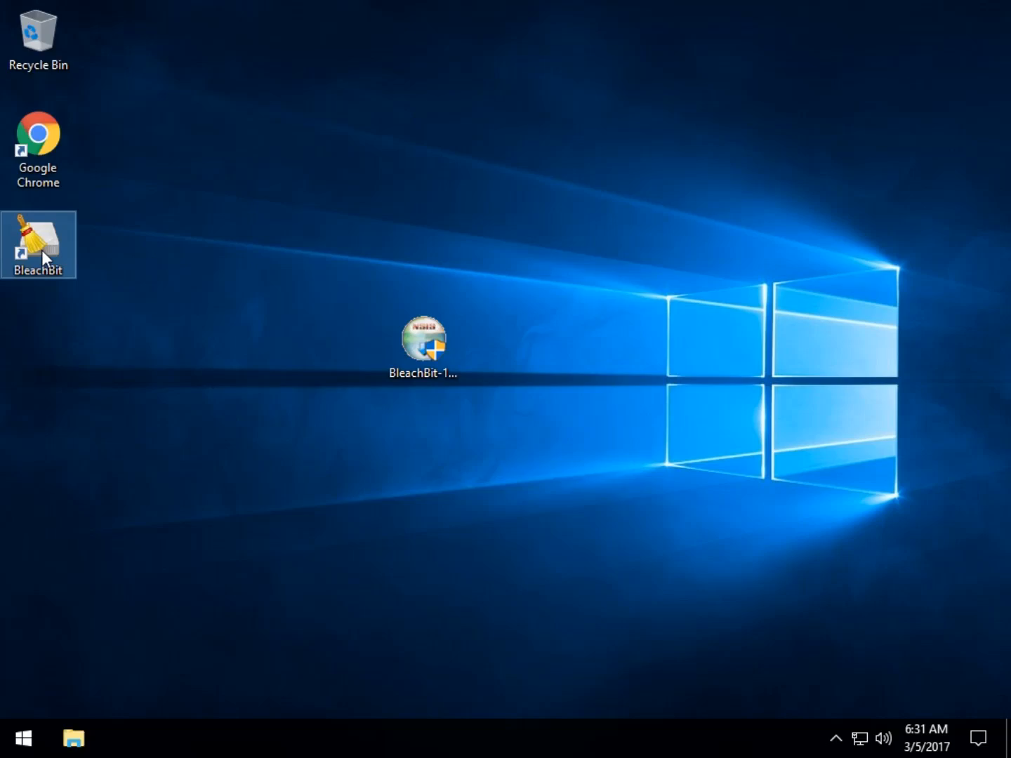
mouse_move(458, 477)
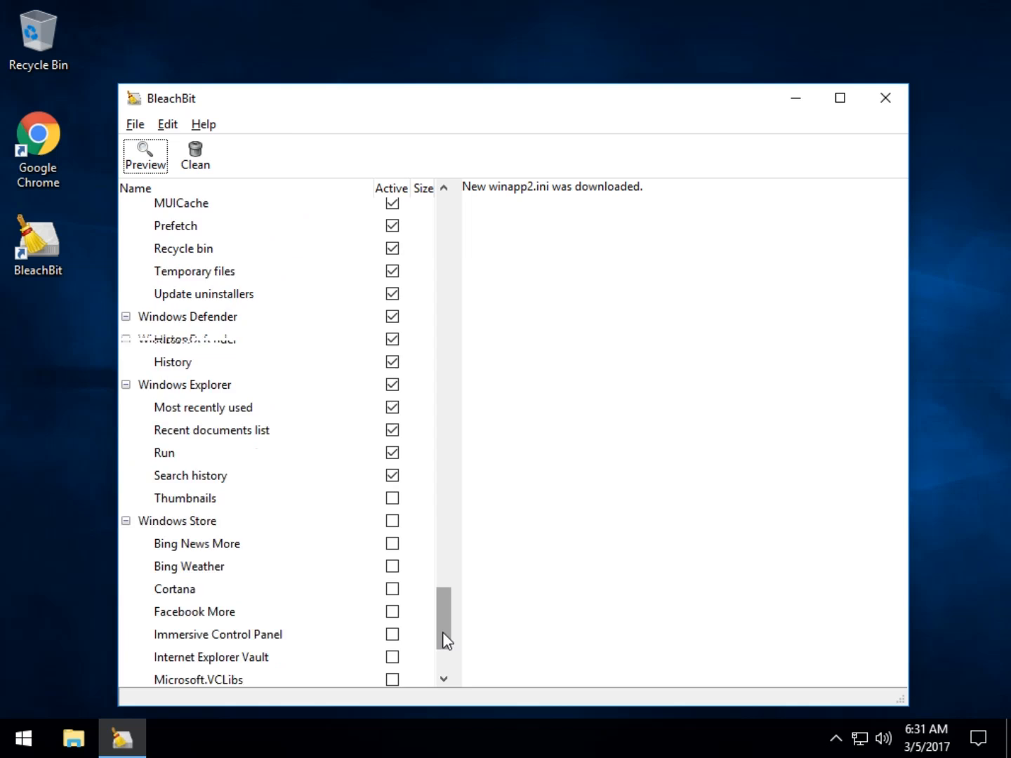
Step: Browse the cleaner list now expanded with downloaded winapp2.ini community cleaners
scroll(down, 3)
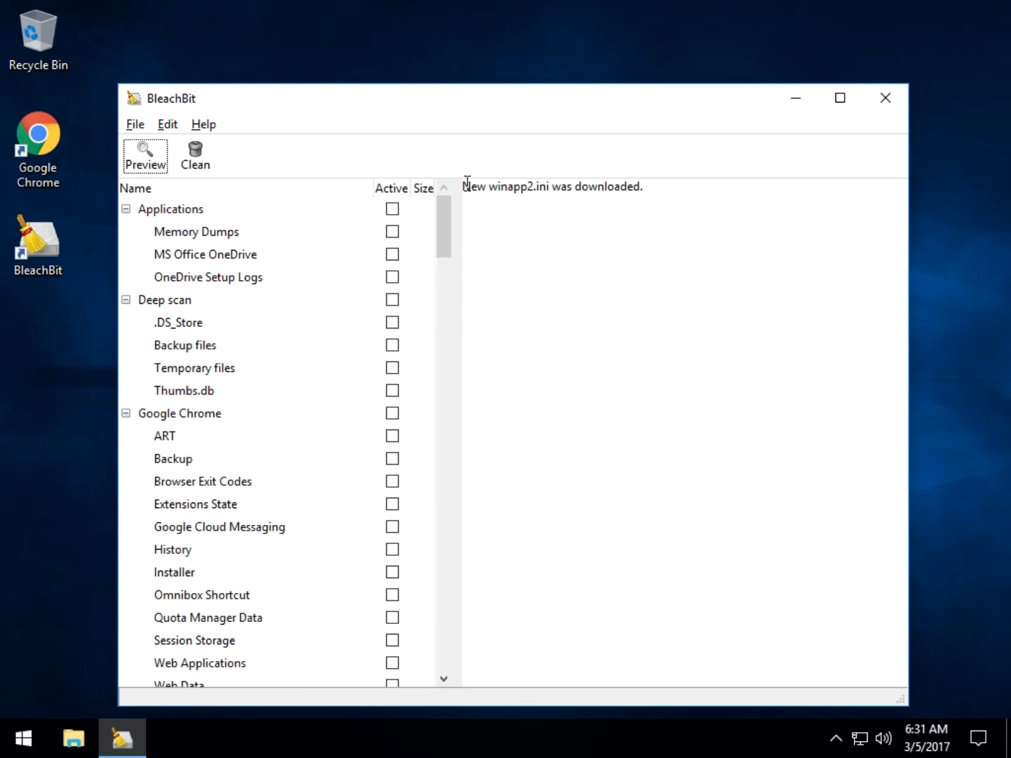
click(167, 124)
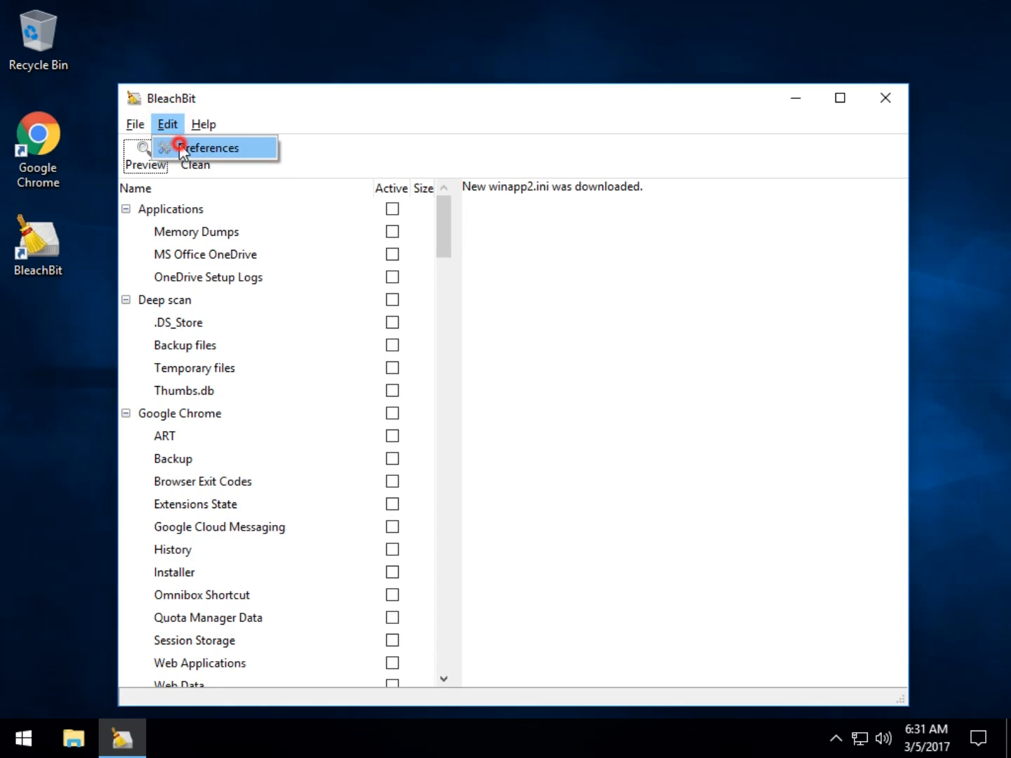
Step: Add the Downloads folder to the Drives list in Preferences, alongside Temp
click(210, 148)
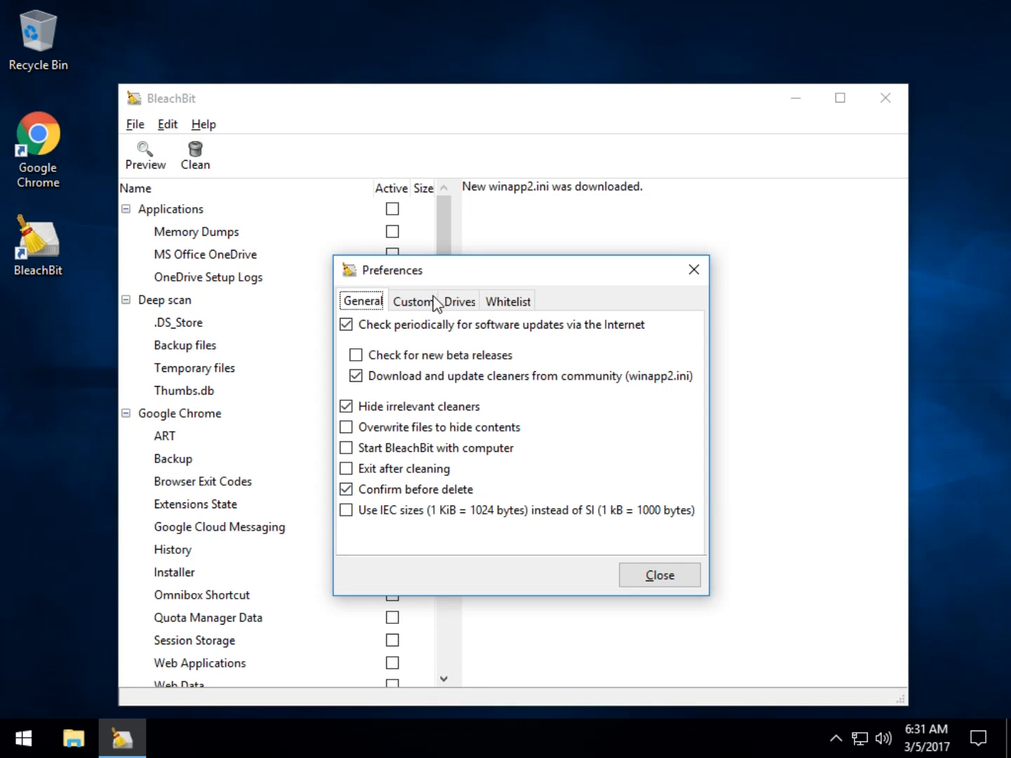
click(413, 301)
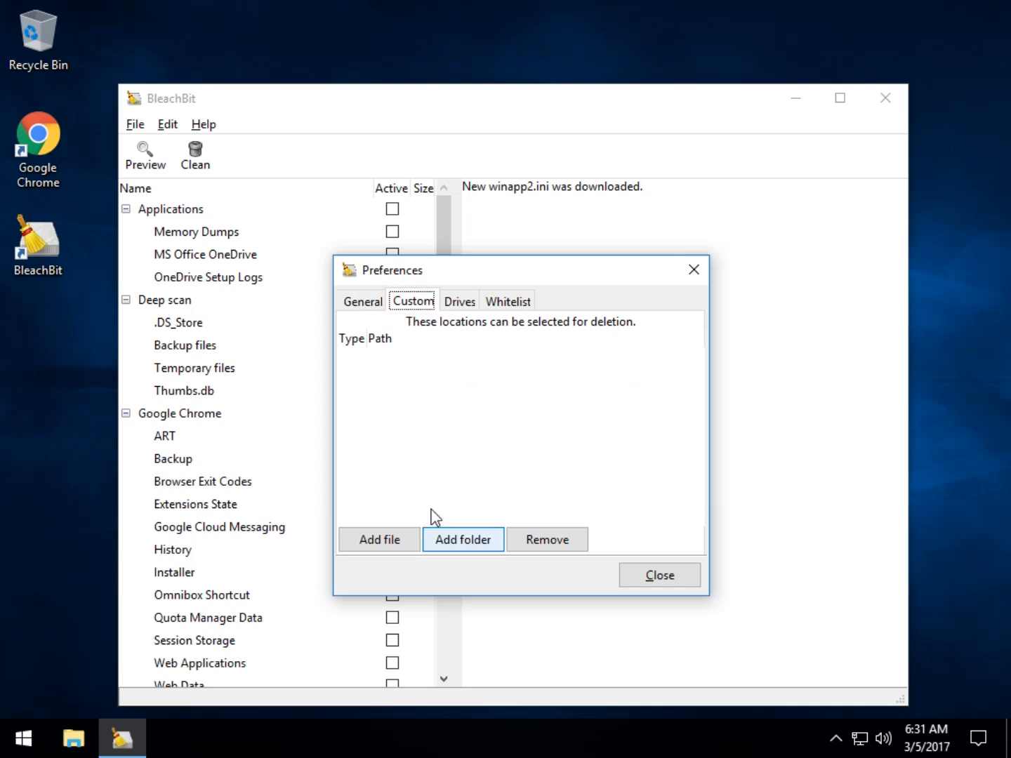
mouse_move(383, 566)
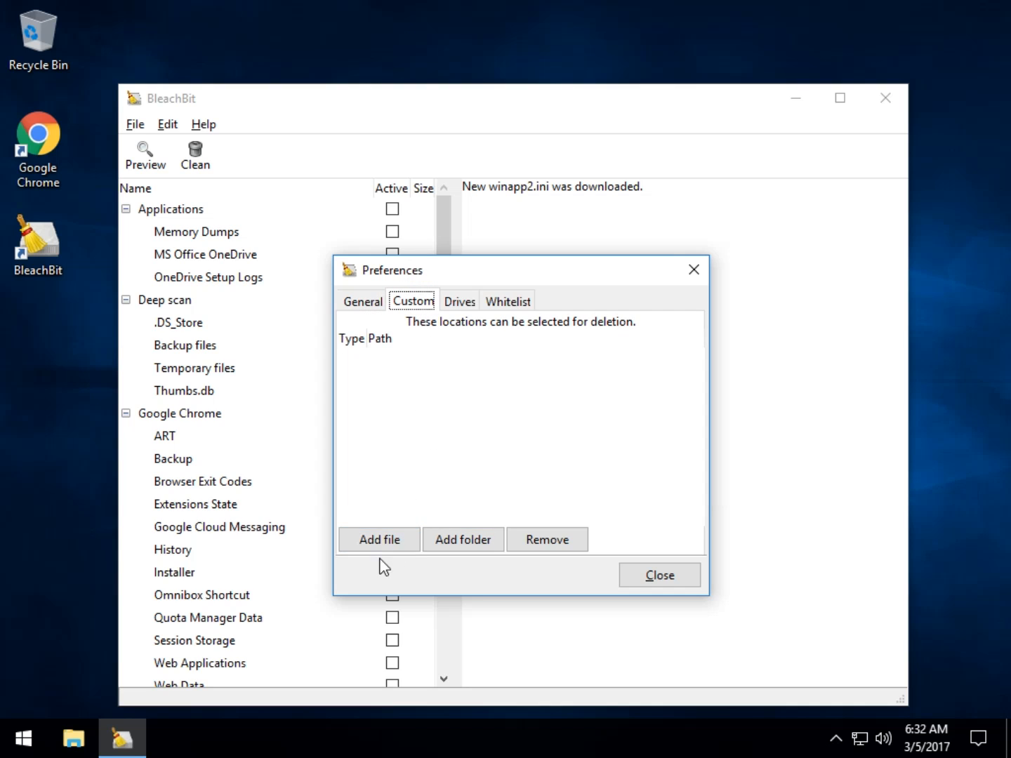
mouse_move(469, 309)
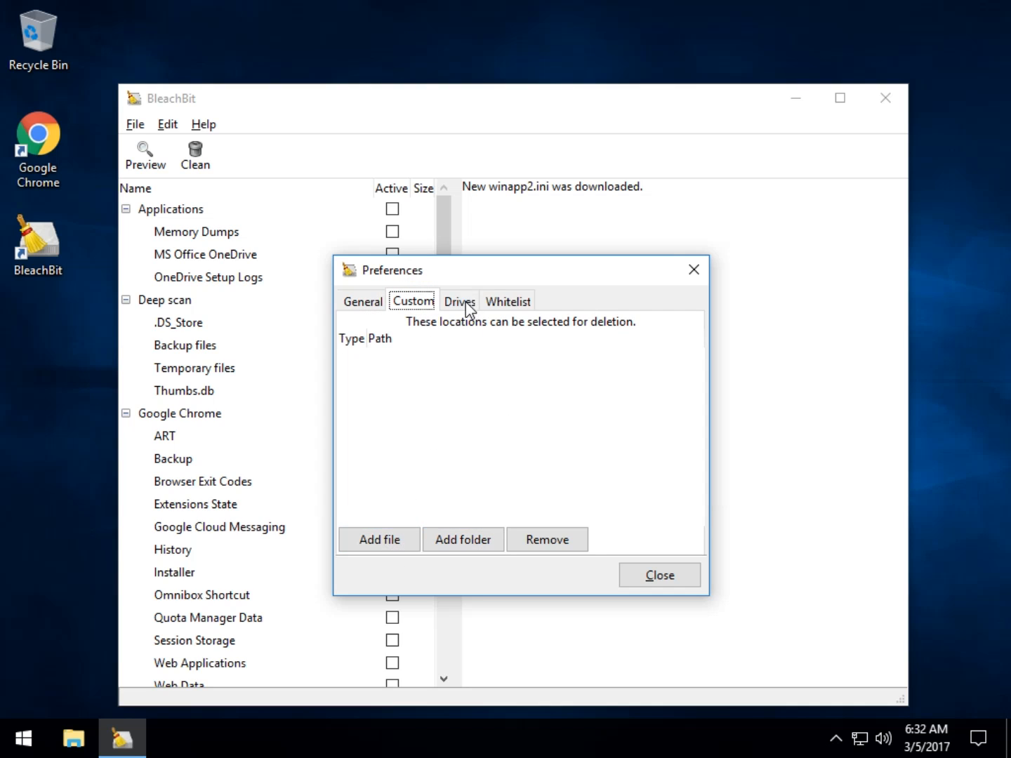
click(459, 300)
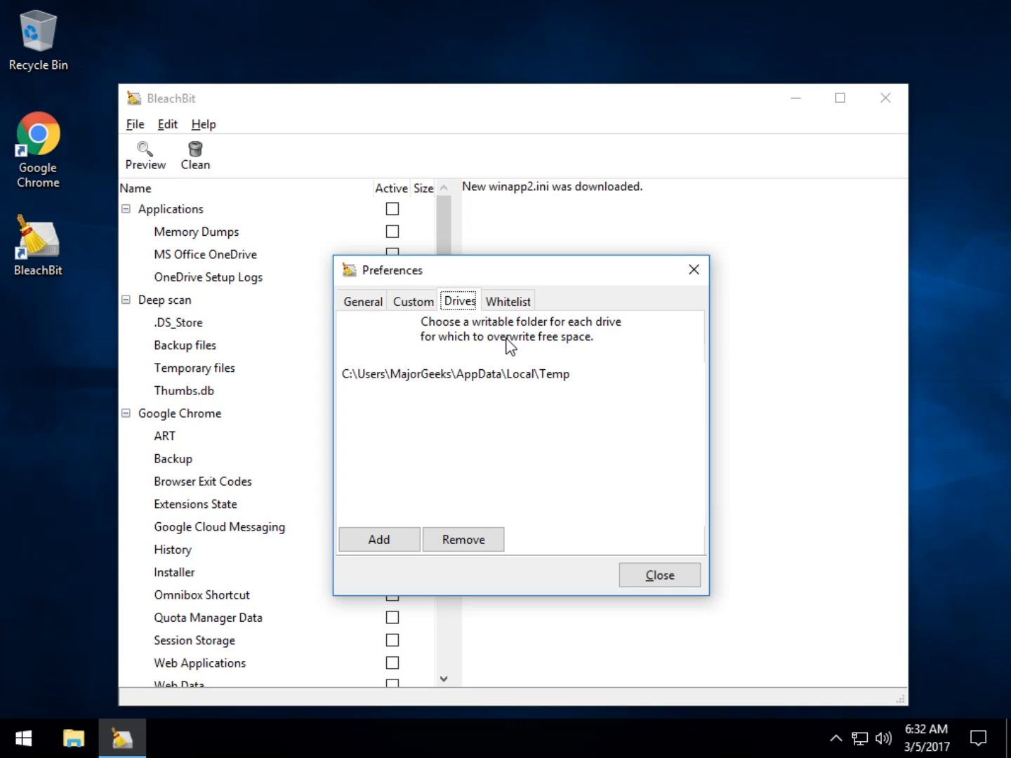
mouse_move(406, 384)
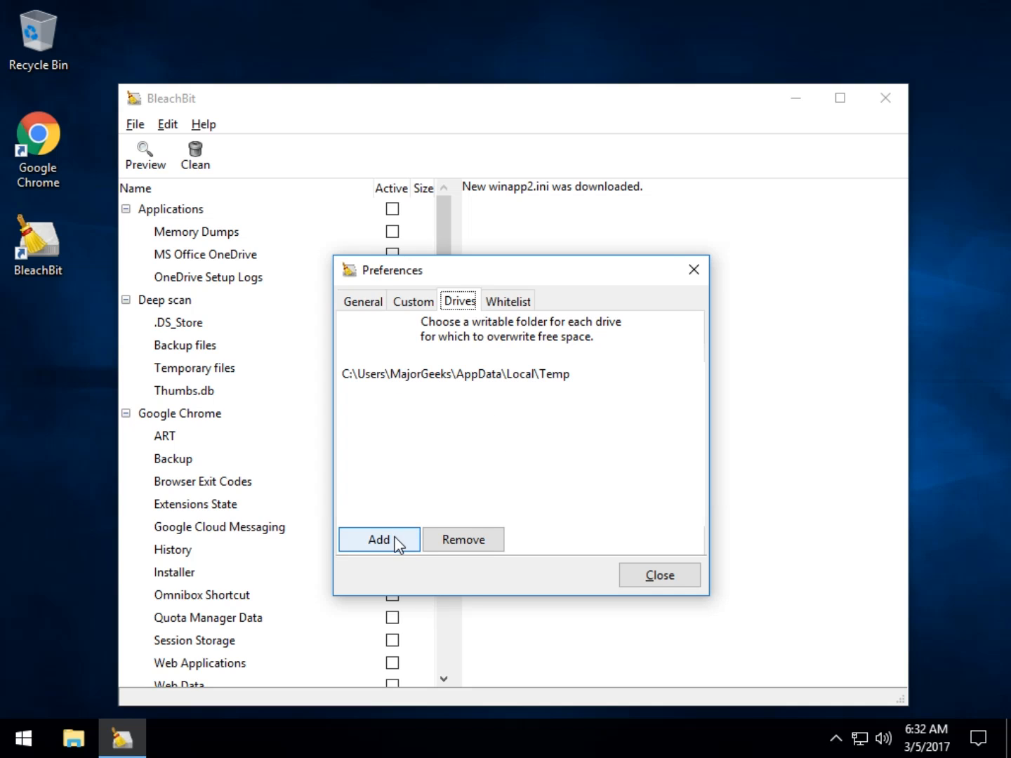
click(379, 539)
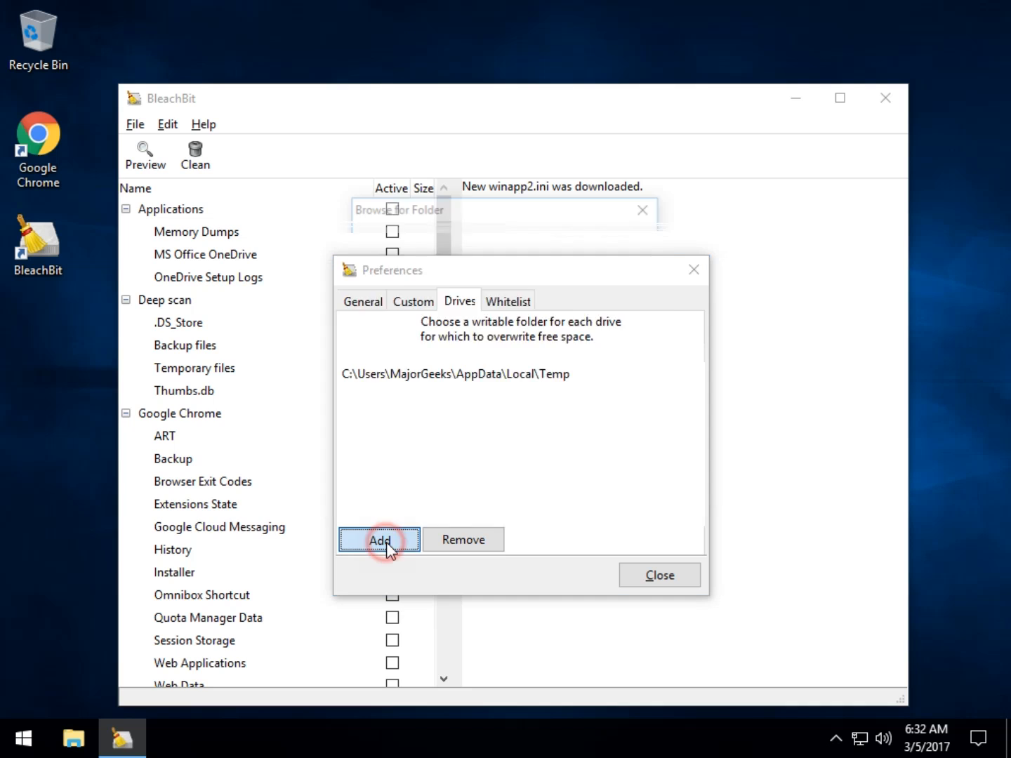
click(379, 540)
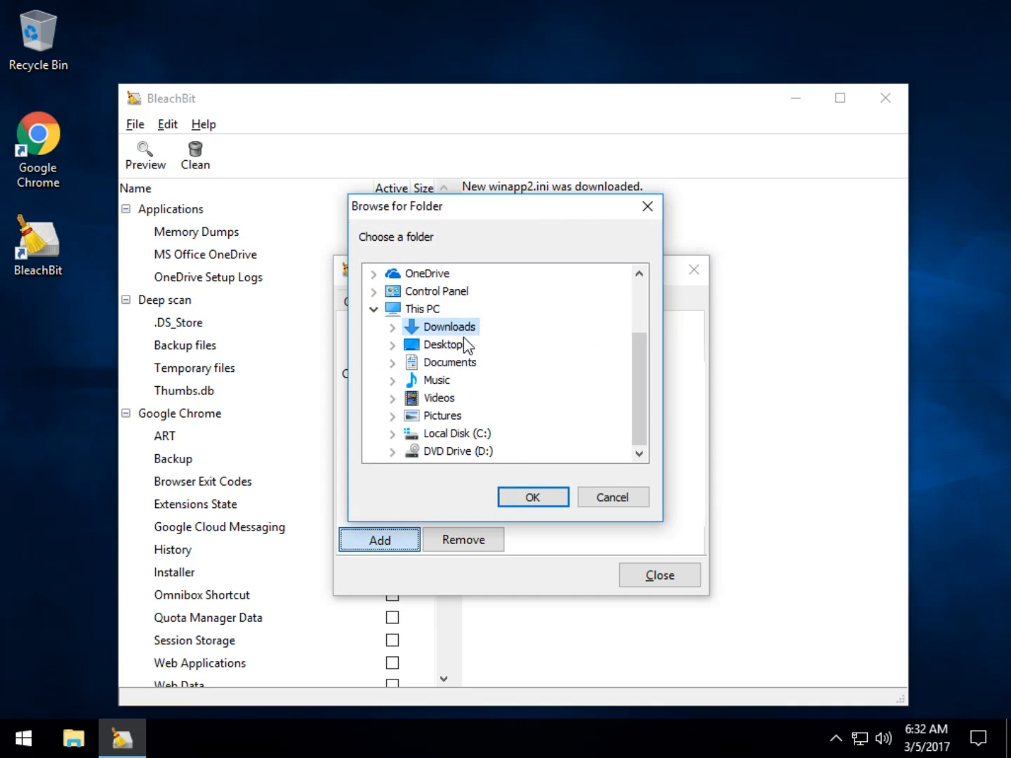
click(532, 497)
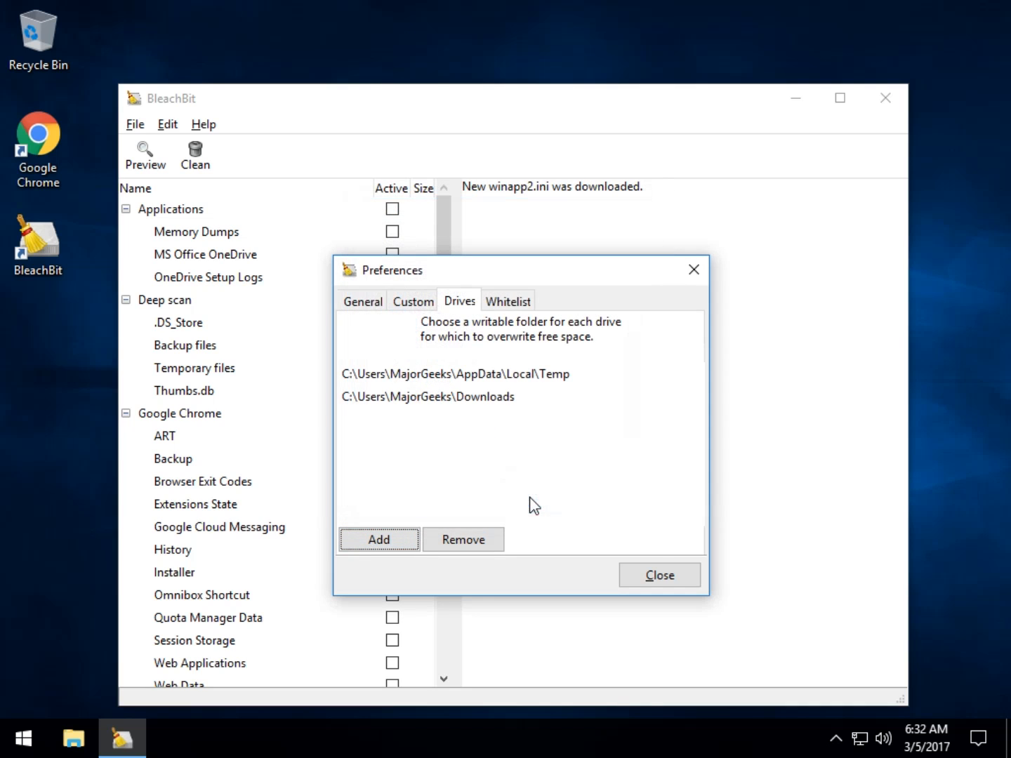
click(507, 300)
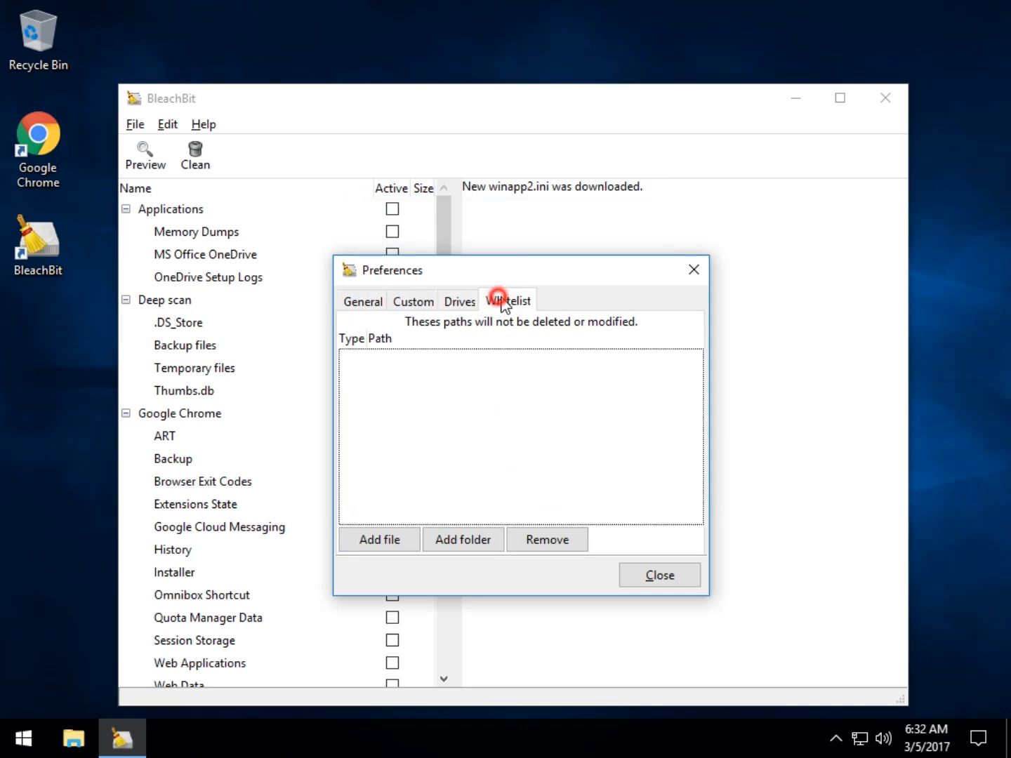
Step: Add the Pictures folder to the BleachBit whitelist and close Preferences
click(507, 301)
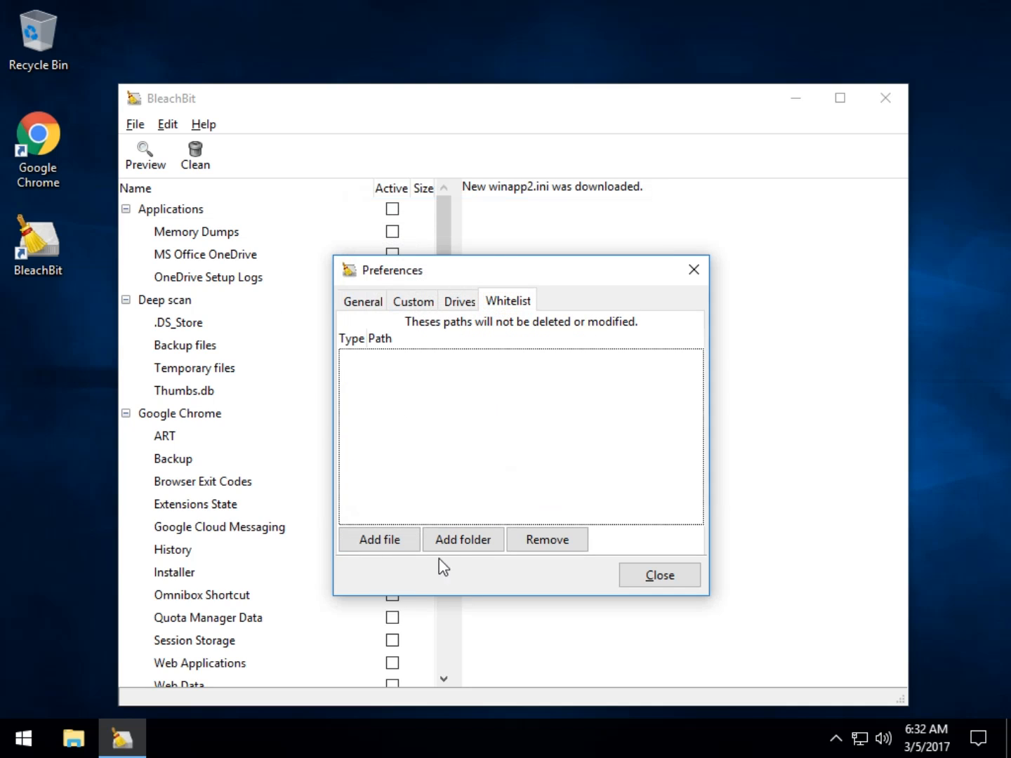
click(463, 539)
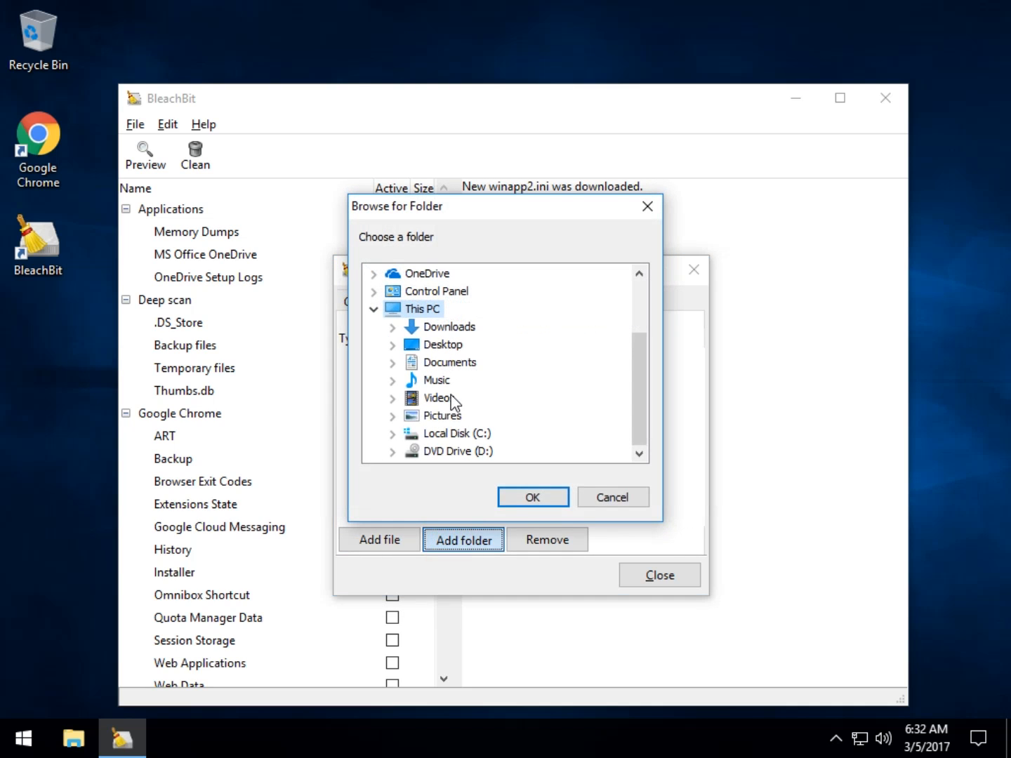
click(533, 497)
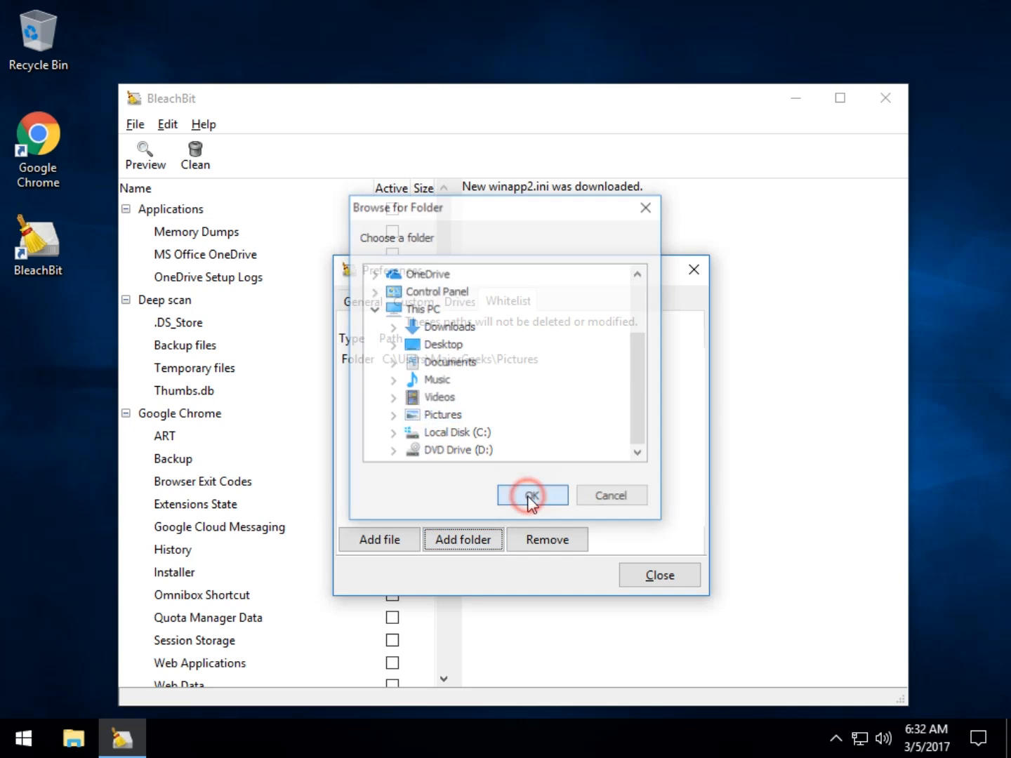
click(532, 495)
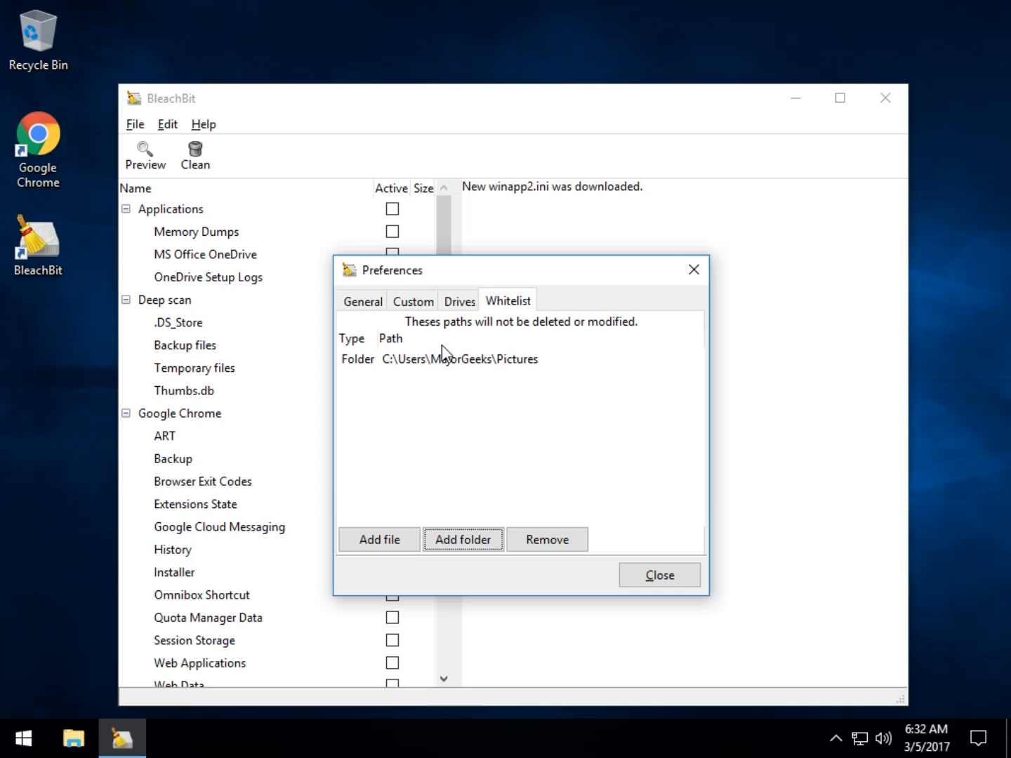
click(658, 575)
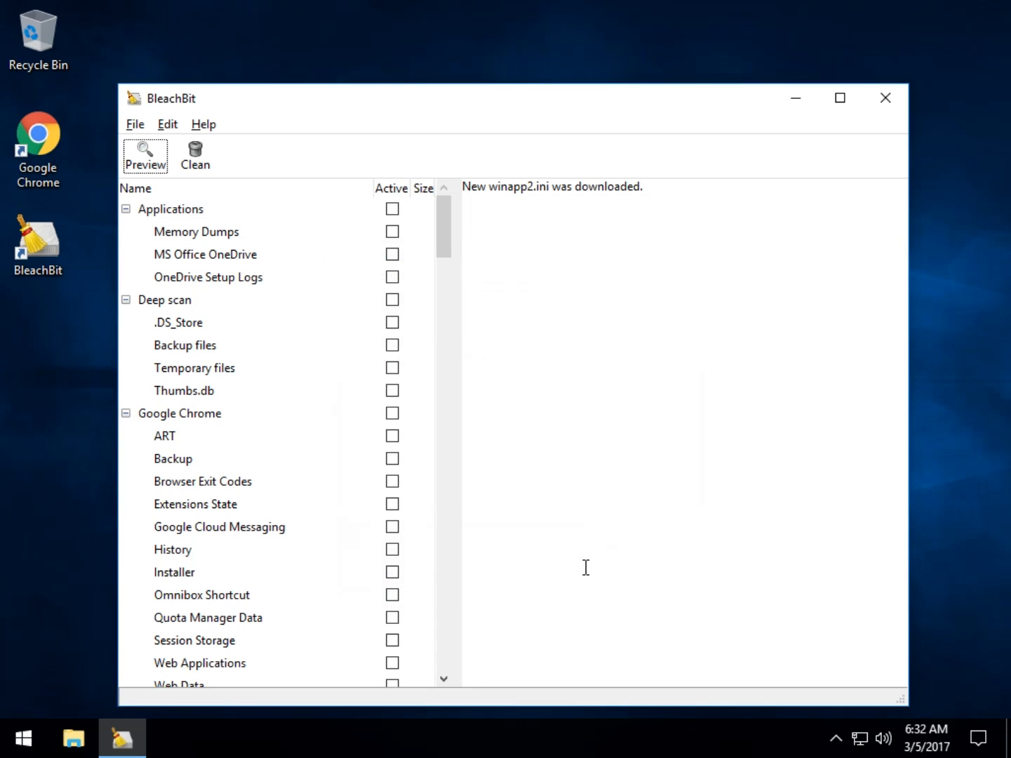
mouse_move(449, 196)
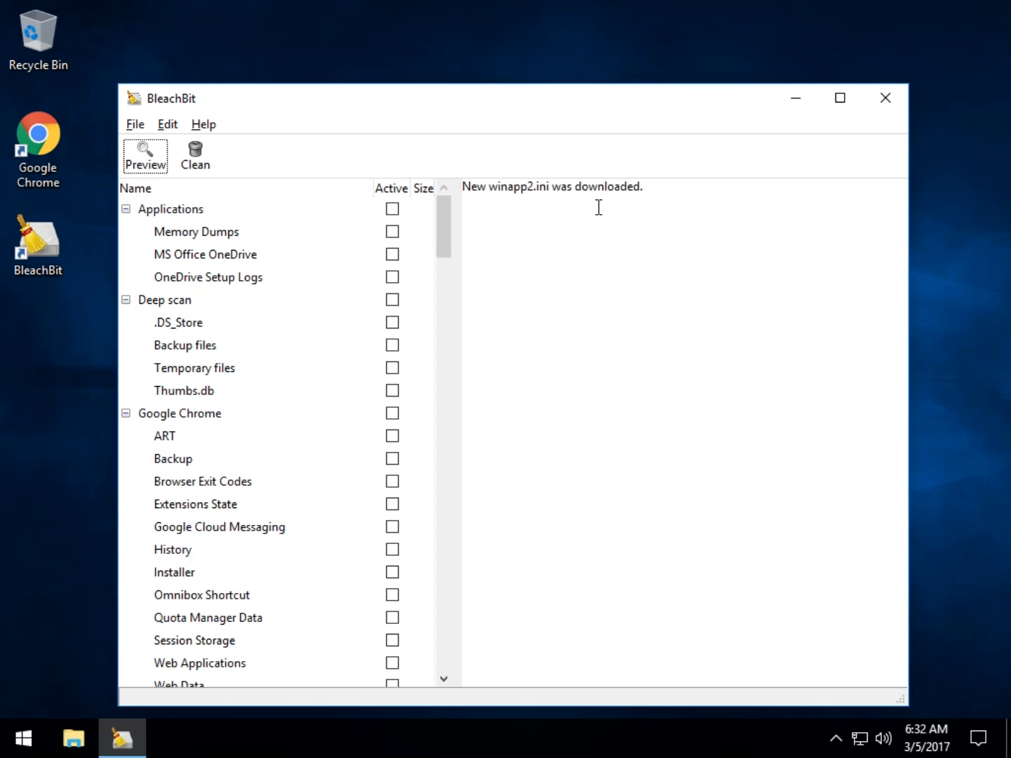
mouse_move(586, 188)
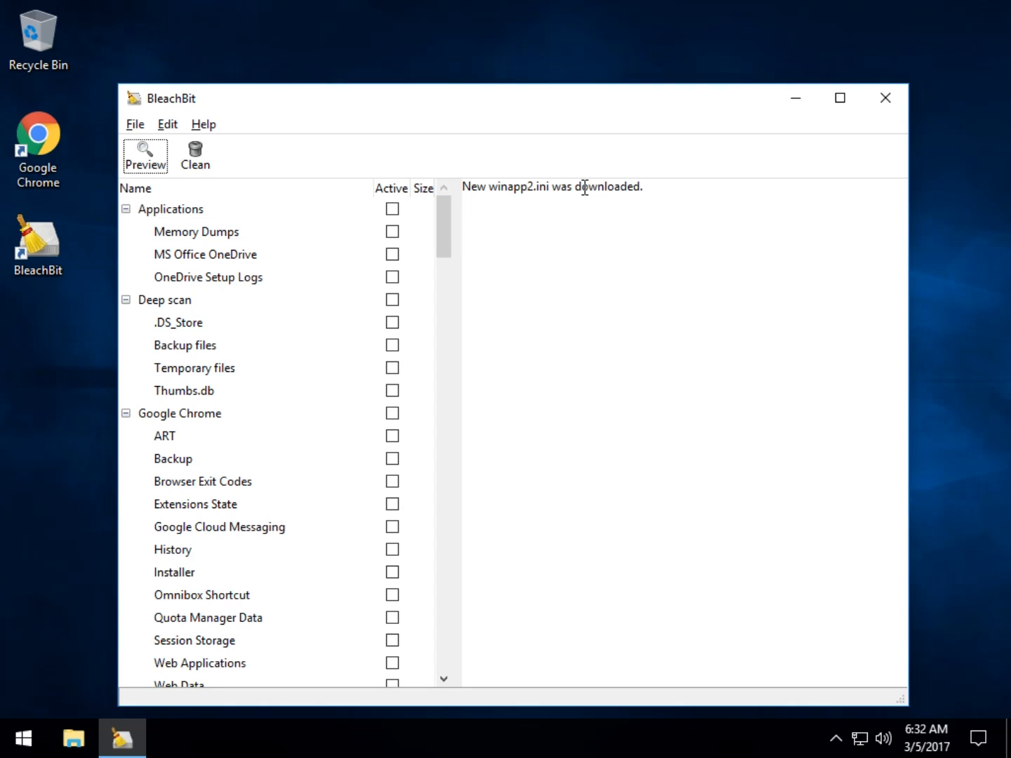